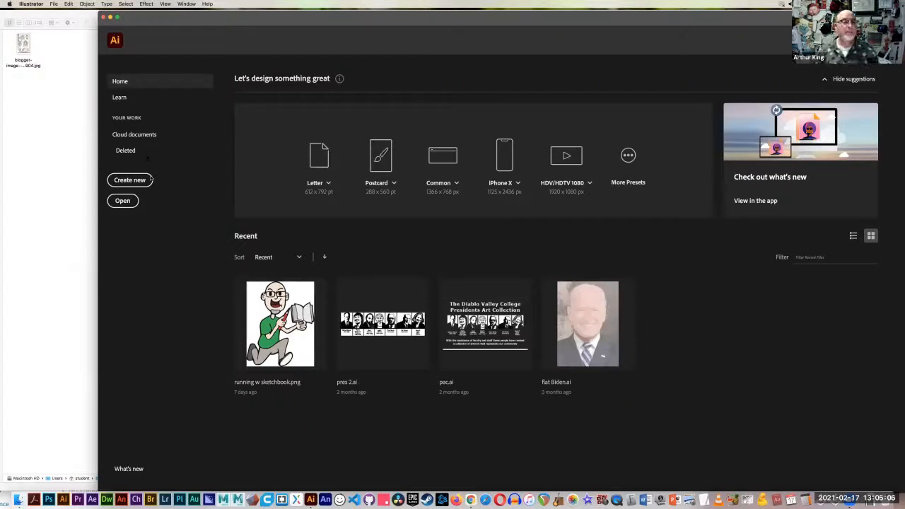
Step: Create a new document from the Letter preset, switched to portrait orientation (612 × 792 pt)
{"action": "left_click", "coordinate": [129, 179]}
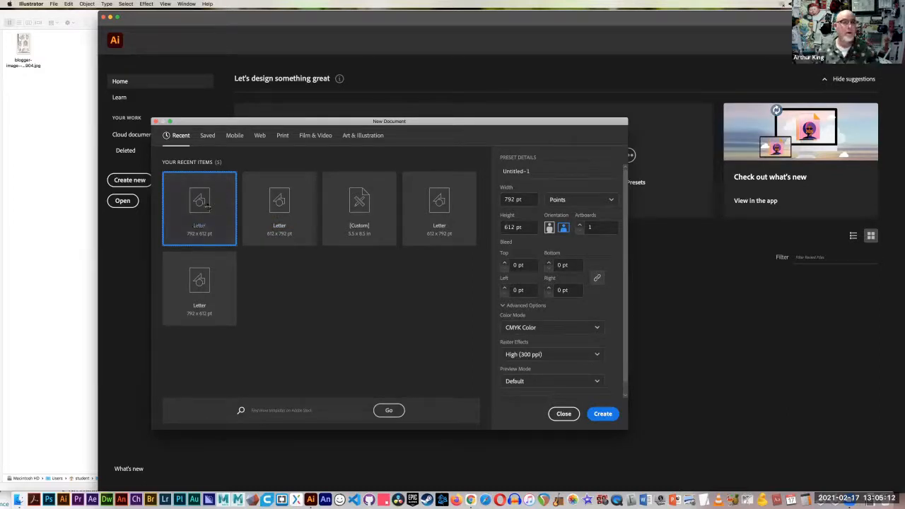
{"action": "mouse_move", "coordinate": [199, 206]}
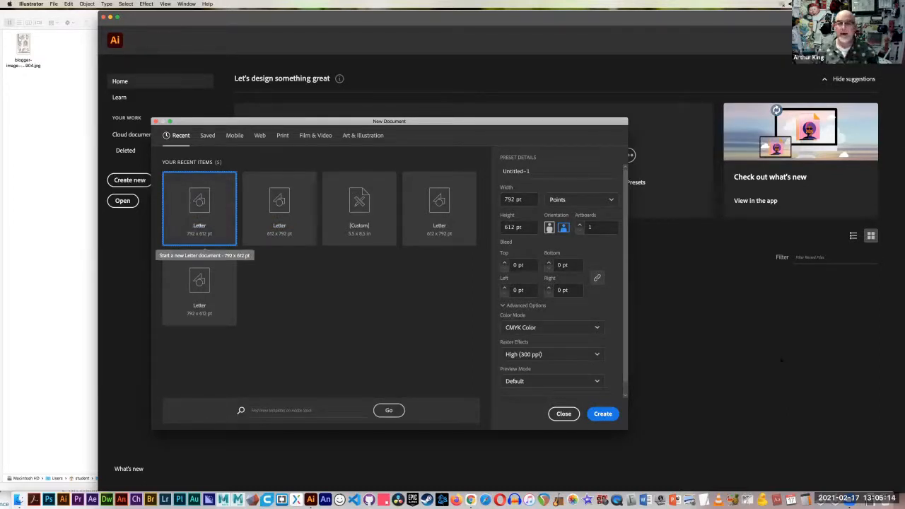
{"action": "left_click", "coordinate": [549, 227]}
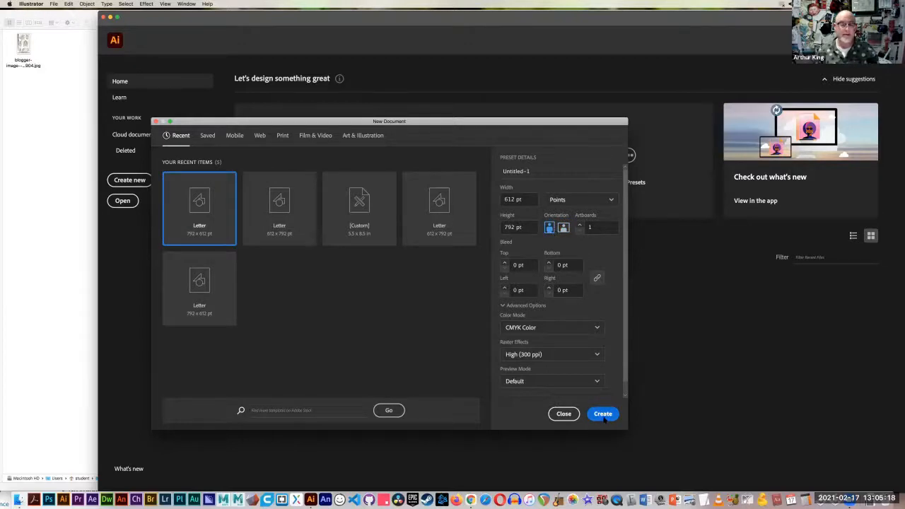
{"action": "left_click", "coordinate": [564, 414]}
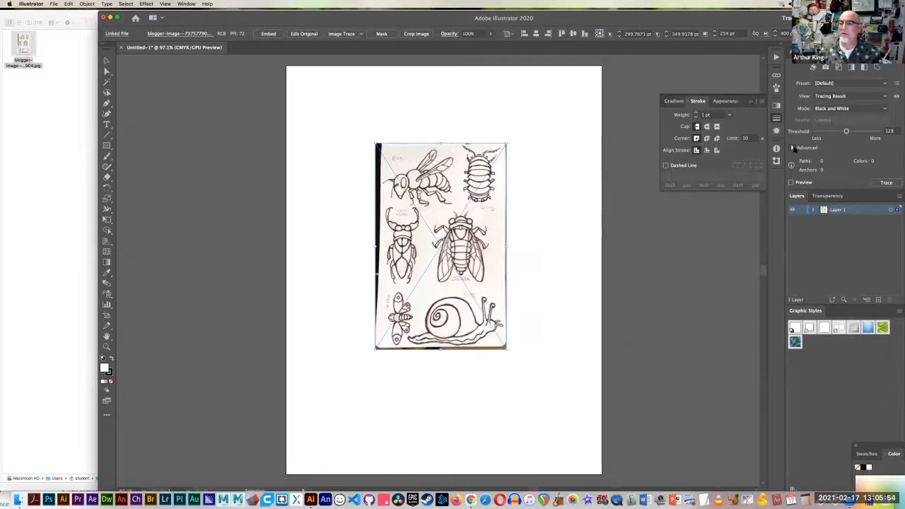
Step: Expand the Advanced options in the Image Trace panel
{"action": "left_click", "coordinate": [795, 147]}
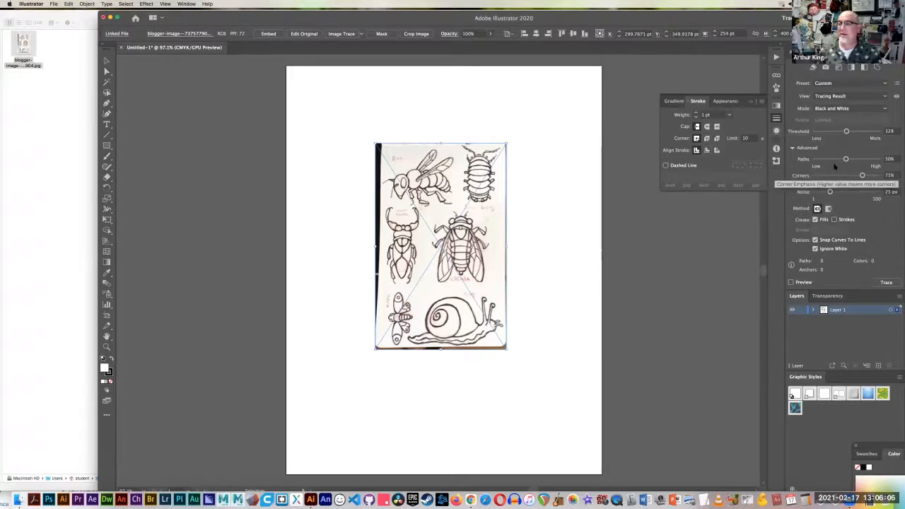
{"action": "mouse_move", "coordinate": [829, 191]}
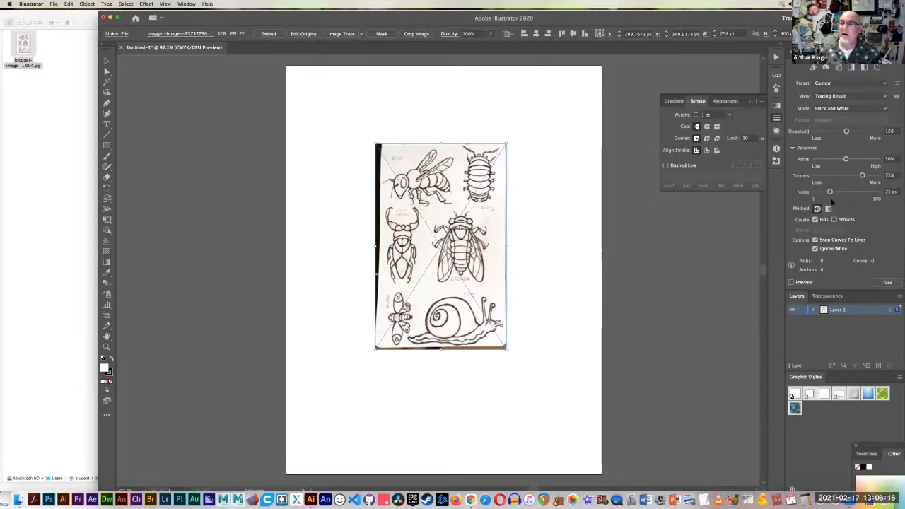
{"action": "mouse_move", "coordinate": [829, 192]}
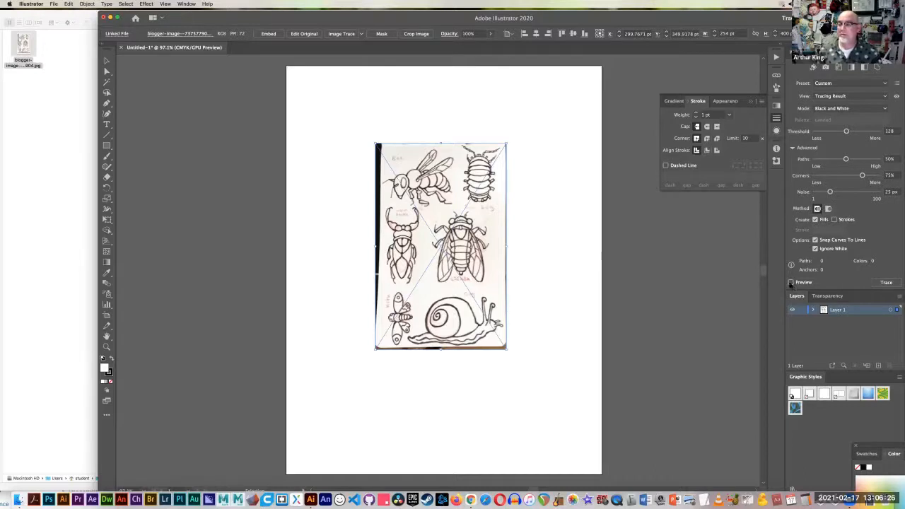
Step: Turn on trace Preview and raise the Threshold slider gradually to 199
{"action": "left_click", "coordinate": [887, 282]}
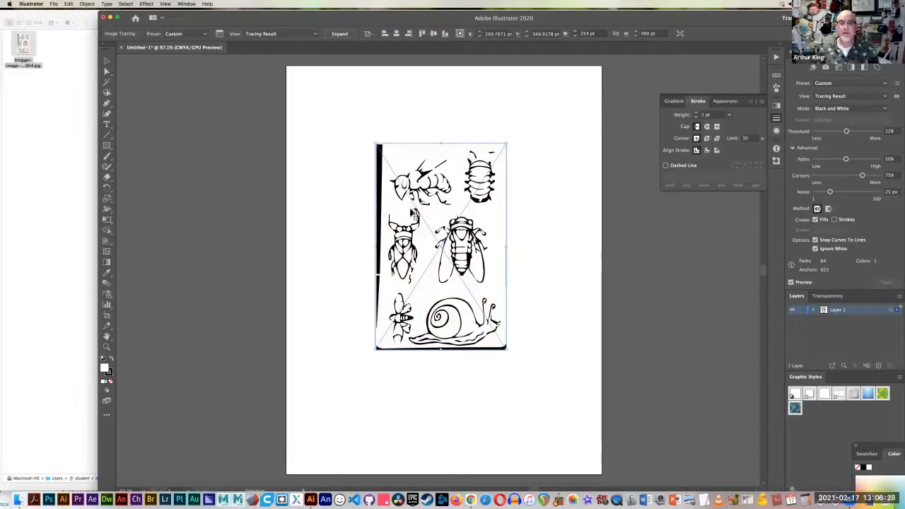
{"action": "mouse_move", "coordinate": [612, 319]}
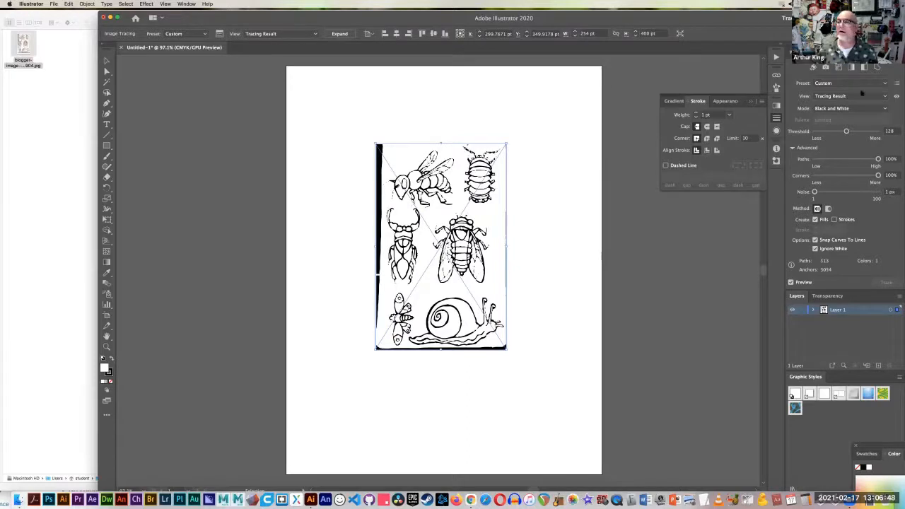
{"action": "mouse_move", "coordinate": [846, 131]}
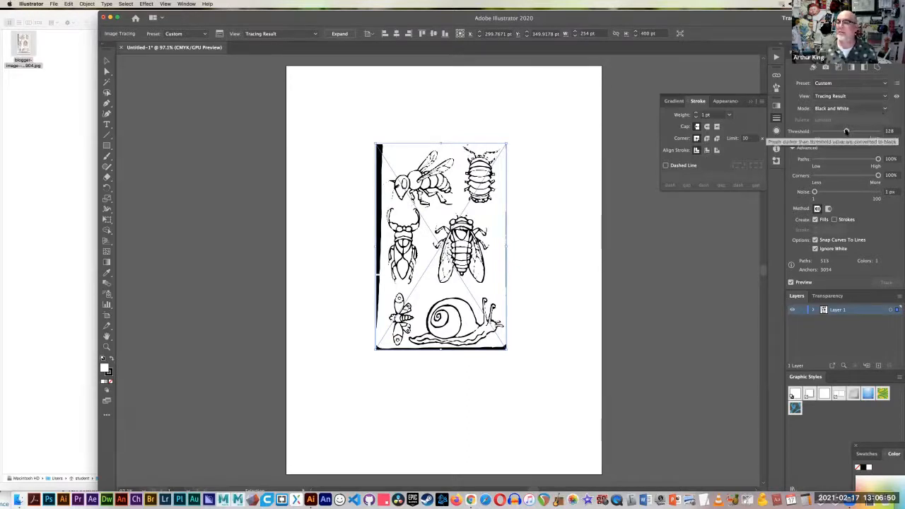
{"action": "left_click_drag", "start_coordinate": [847, 131], "coordinate": [848, 131]}
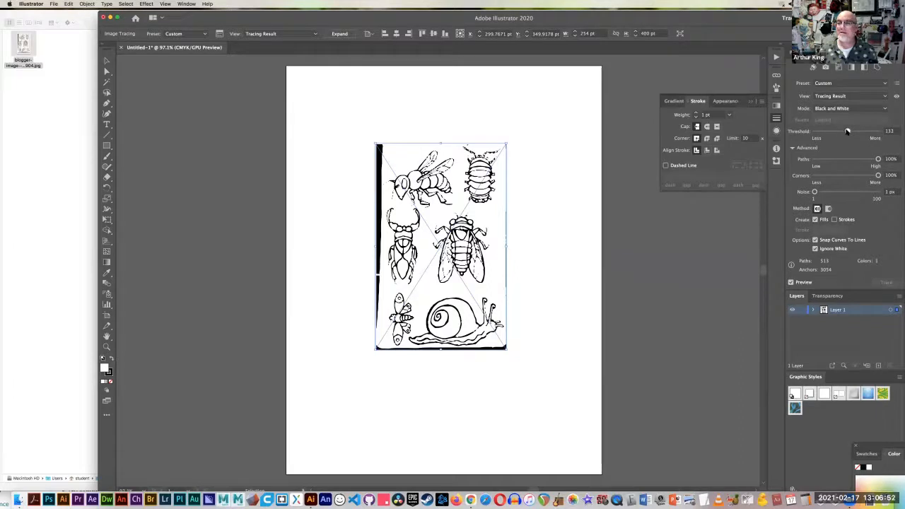
{"action": "left_click_drag", "start_coordinate": [848, 131], "coordinate": [850, 130]}
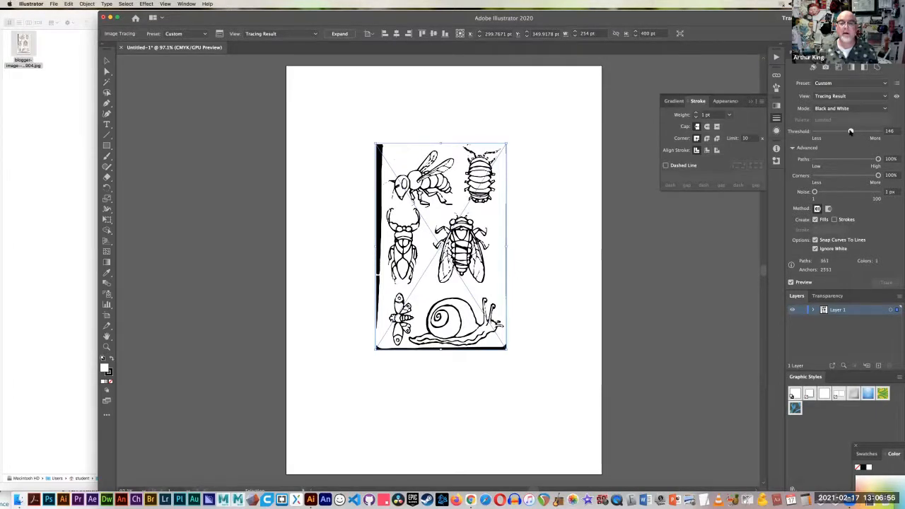
{"action": "left_click_drag", "start_coordinate": [851, 131], "coordinate": [852, 131]}
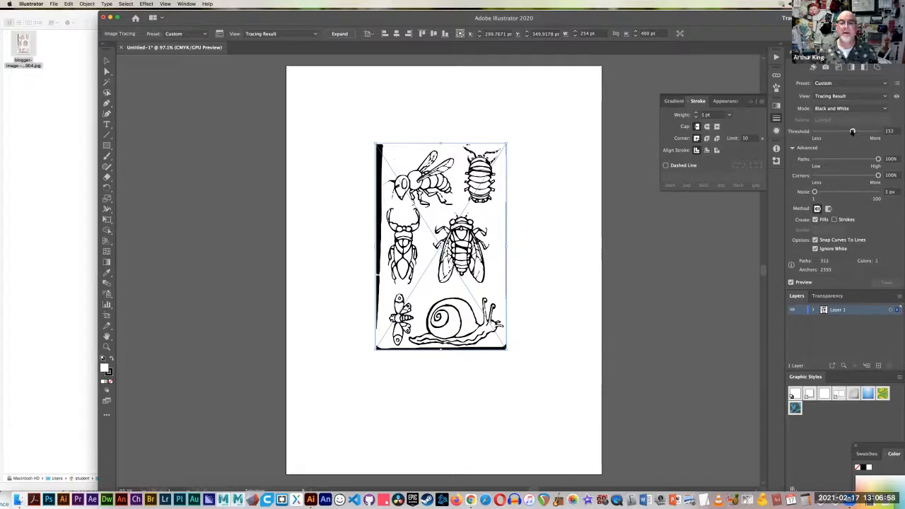
{"action": "left_click_drag", "start_coordinate": [853, 132], "coordinate": [854, 132]}
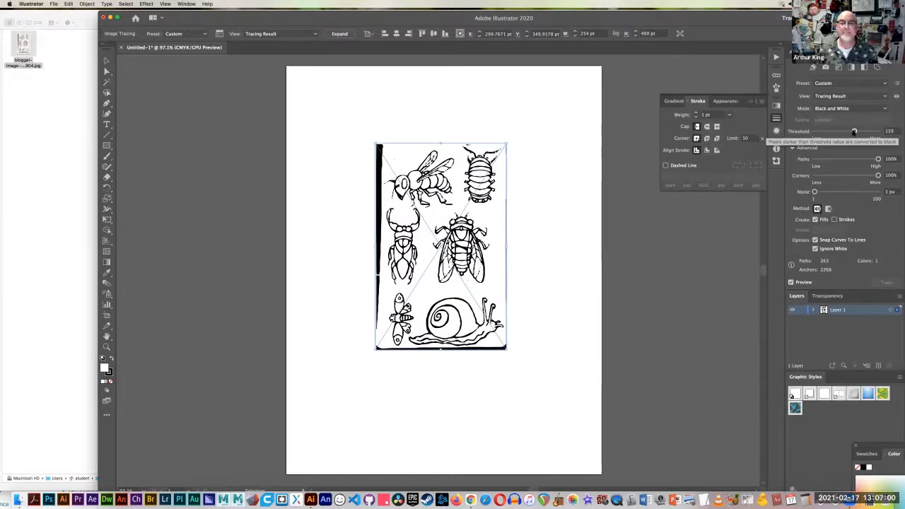
{"action": "left_click_drag", "start_coordinate": [854, 131], "coordinate": [857, 131]}
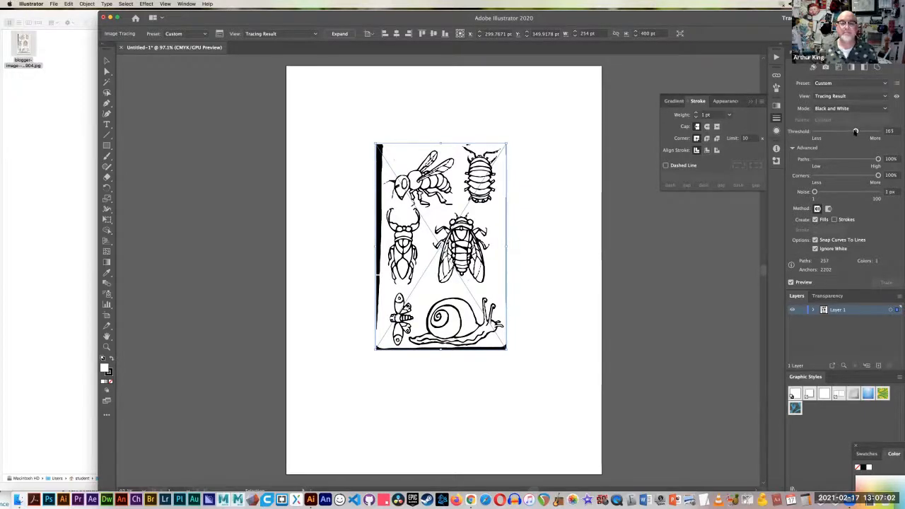
{"action": "left_click_drag", "start_coordinate": [856, 132], "coordinate": [858, 131]}
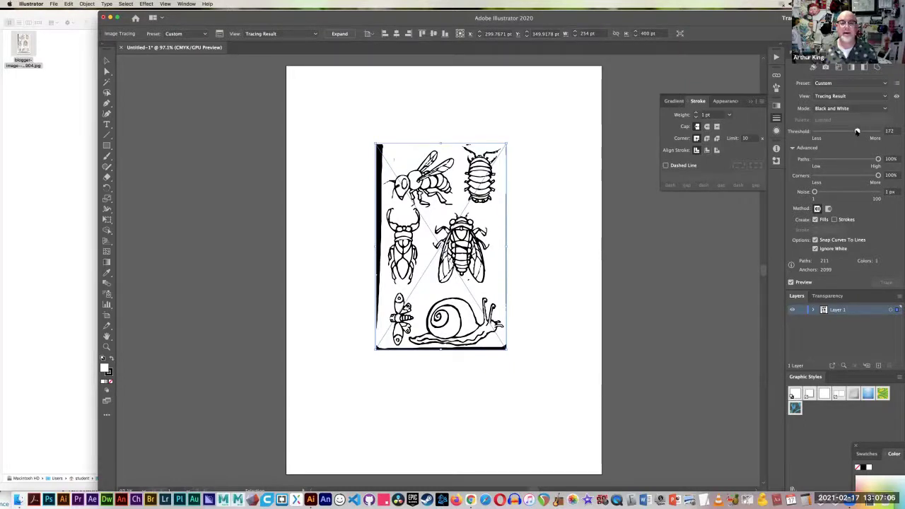
{"action": "left_click_drag", "start_coordinate": [858, 131], "coordinate": [860, 131]}
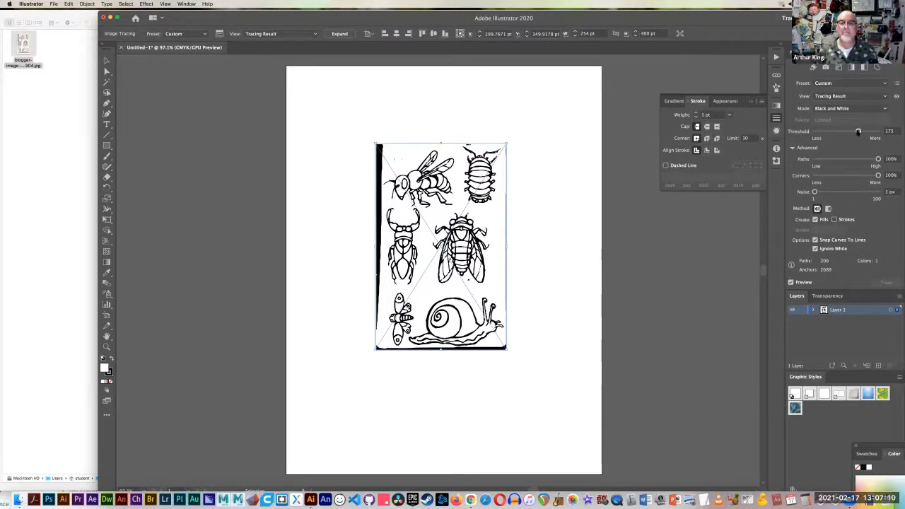
{"action": "left_click_drag", "start_coordinate": [859, 131], "coordinate": [861, 132]}
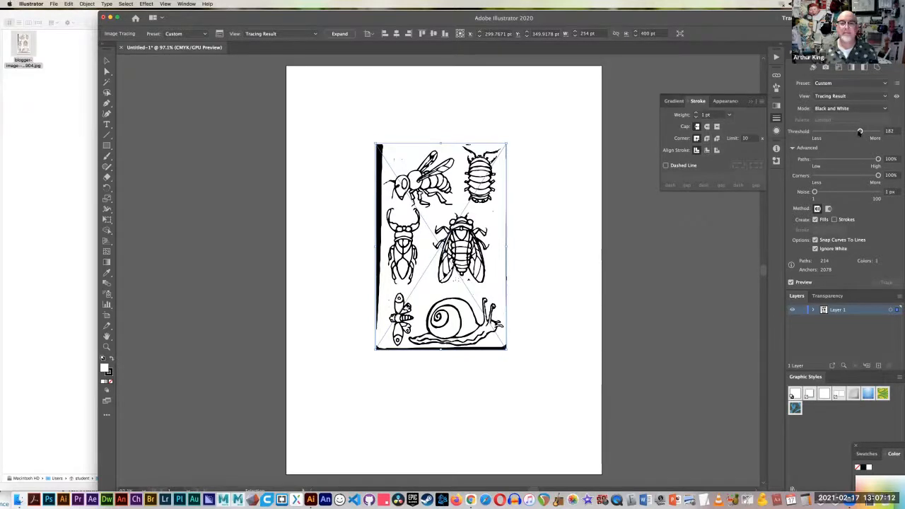
{"action": "left_click_drag", "start_coordinate": [860, 131], "coordinate": [862, 131]}
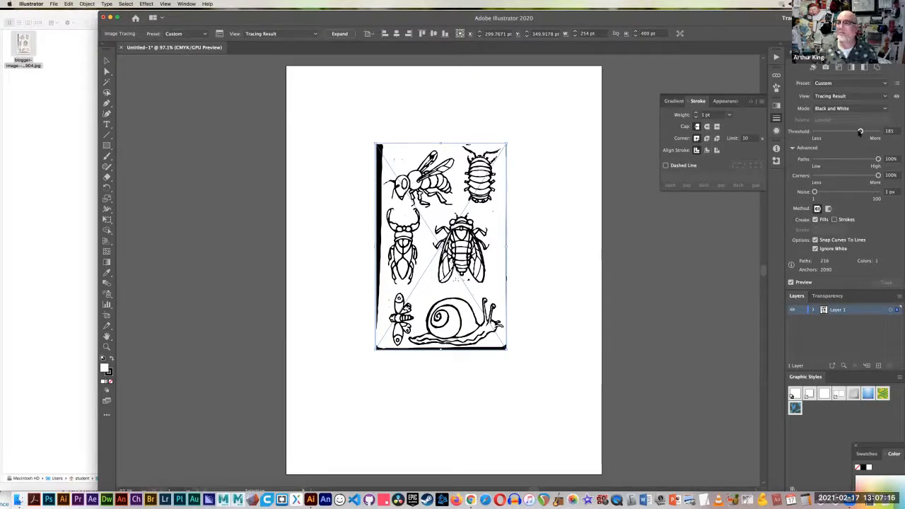
{"action": "left_click_drag", "start_coordinate": [861, 131], "coordinate": [864, 131]}
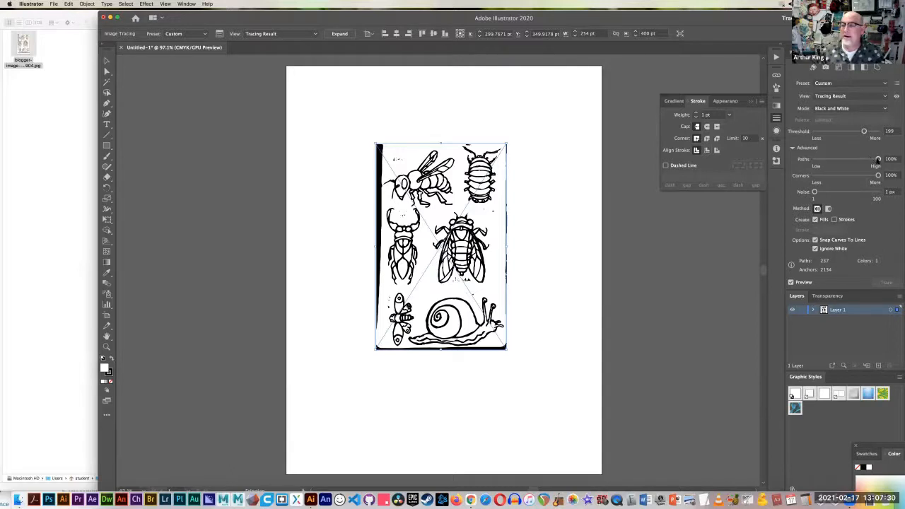
Step: Test lower Paths and Corners values, ending with Corners back at 100%
{"action": "left_click_drag", "start_coordinate": [879, 158], "coordinate": [852, 158]}
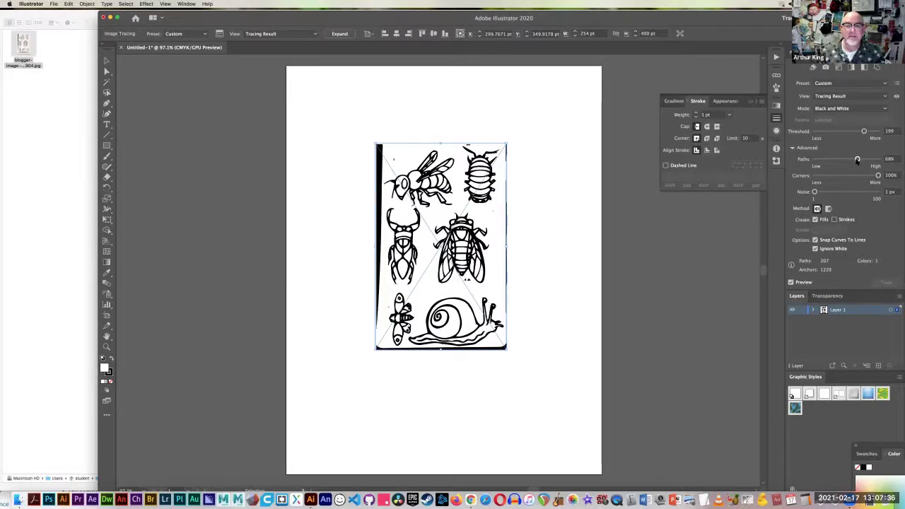
{"action": "left_click_drag", "start_coordinate": [858, 159], "coordinate": [864, 160]}
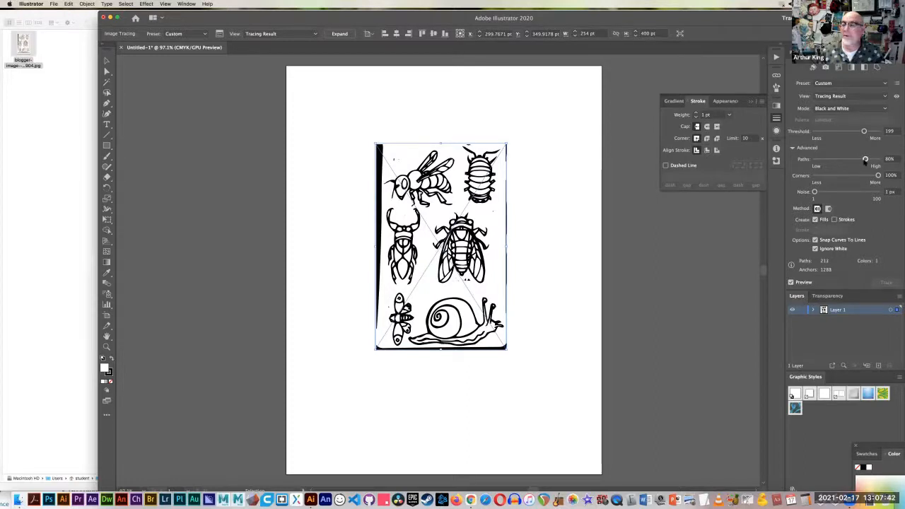
{"action": "left_click_drag", "start_coordinate": [878, 174], "coordinate": [873, 174]}
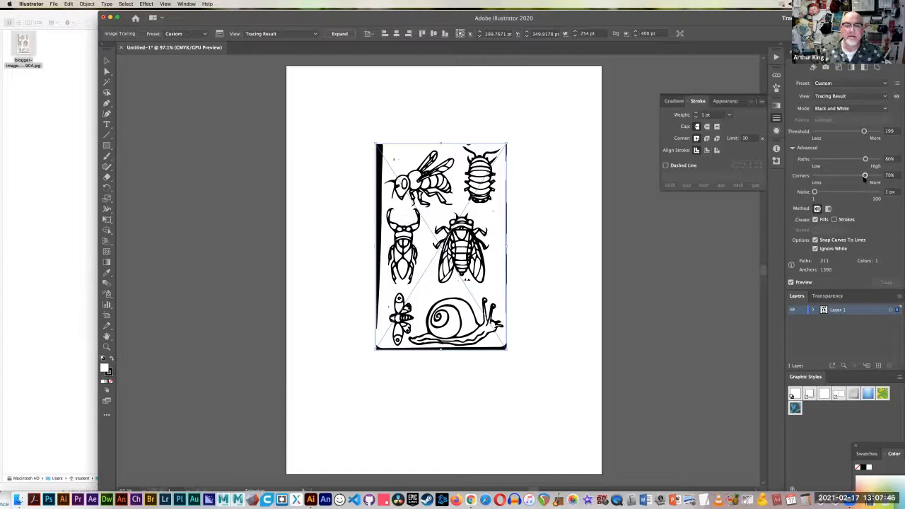
{"action": "left_click_drag", "start_coordinate": [865, 175], "coordinate": [851, 175]}
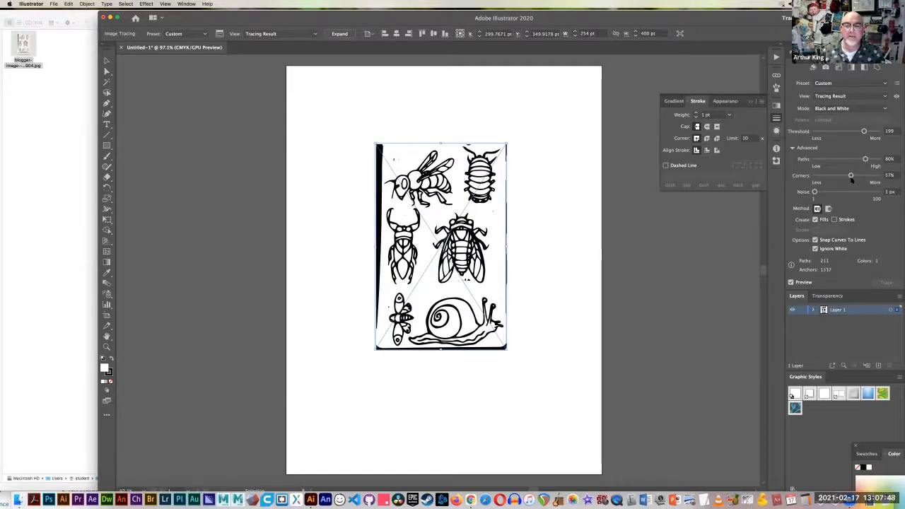
{"action": "left_click_drag", "start_coordinate": [851, 174], "coordinate": [848, 174]}
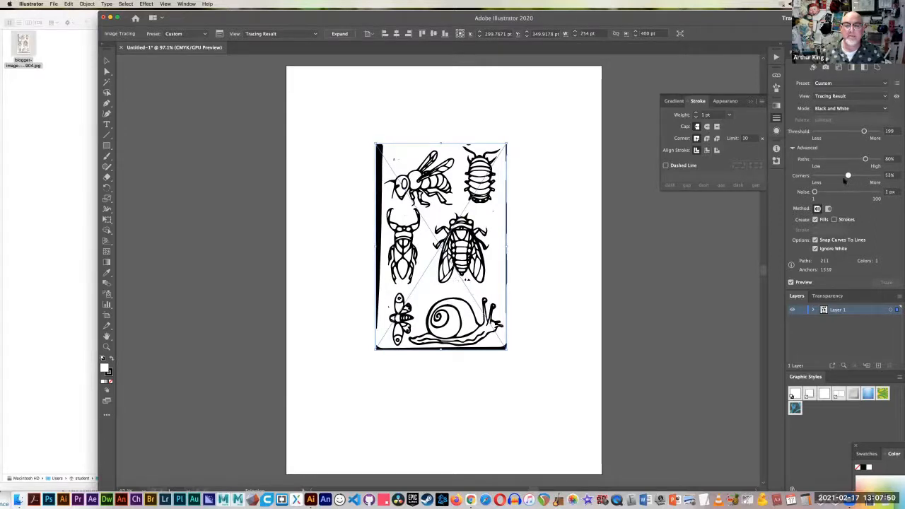
{"action": "left_click_drag", "start_coordinate": [849, 176], "coordinate": [829, 176]}
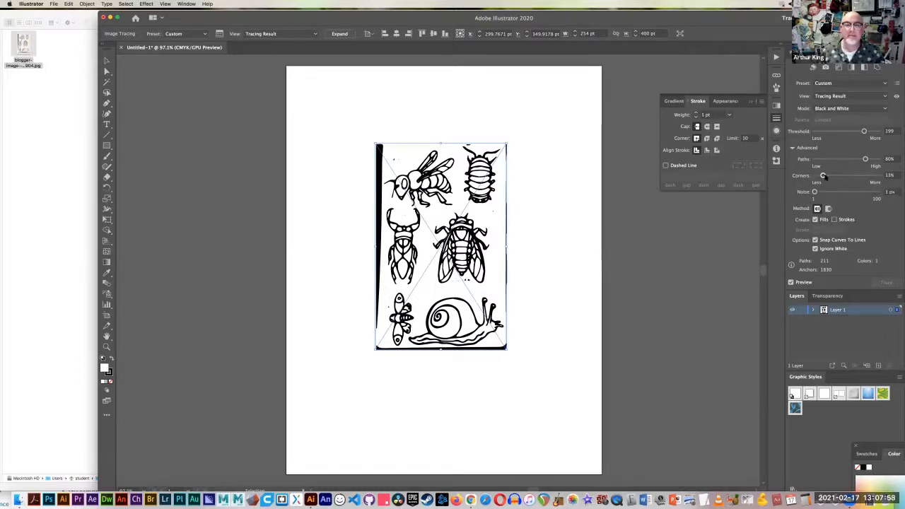
{"action": "left_click_drag", "start_coordinate": [822, 175], "coordinate": [843, 175]}
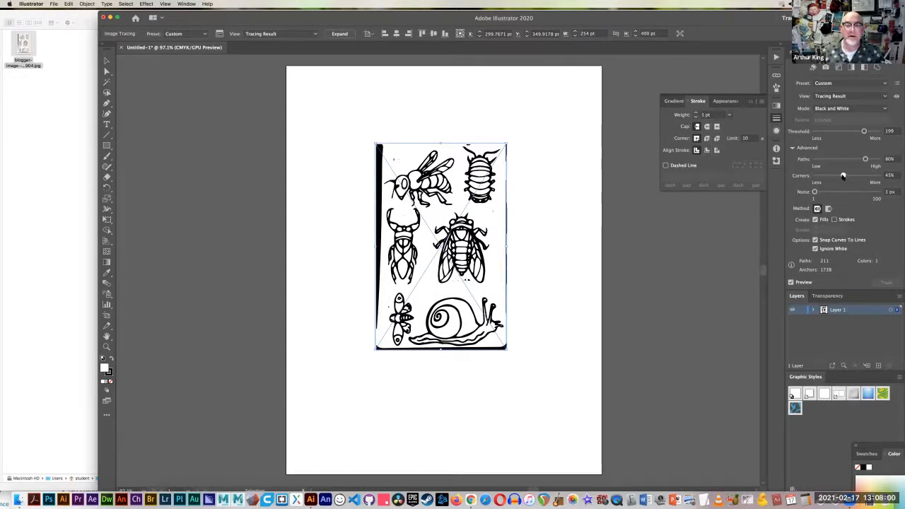
{"action": "left_click_drag", "start_coordinate": [842, 175], "coordinate": [850, 175]}
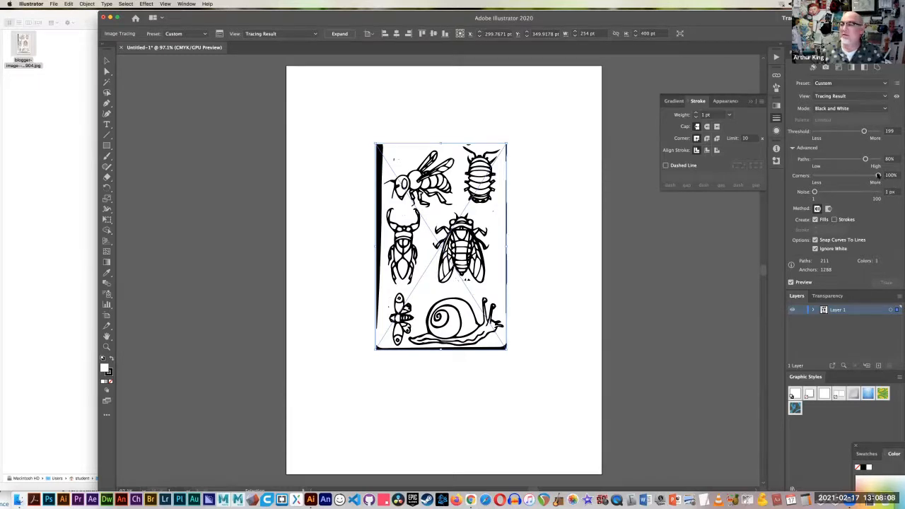
Step: Try higher Noise values, then settle the Noise slider at 1 px
{"action": "left_click_drag", "start_coordinate": [814, 192], "coordinate": [840, 191]}
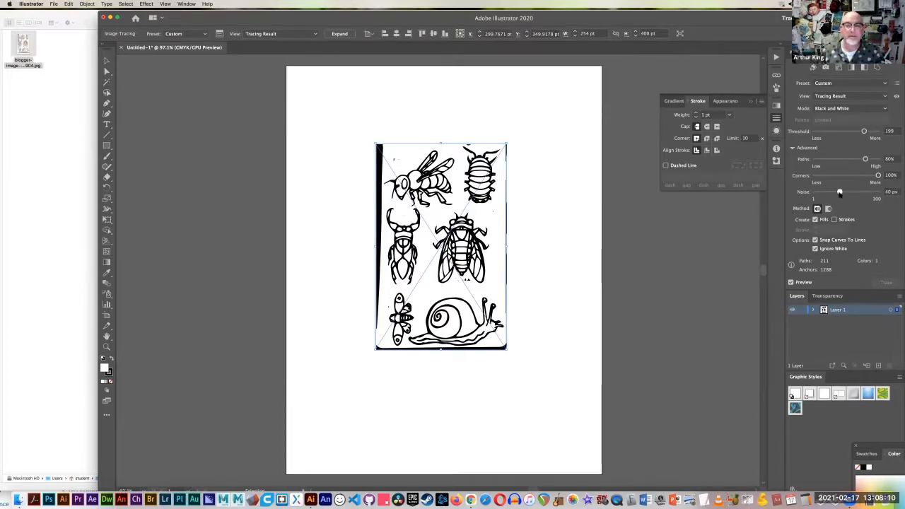
{"action": "left_click_drag", "start_coordinate": [840, 192], "coordinate": [824, 192]}
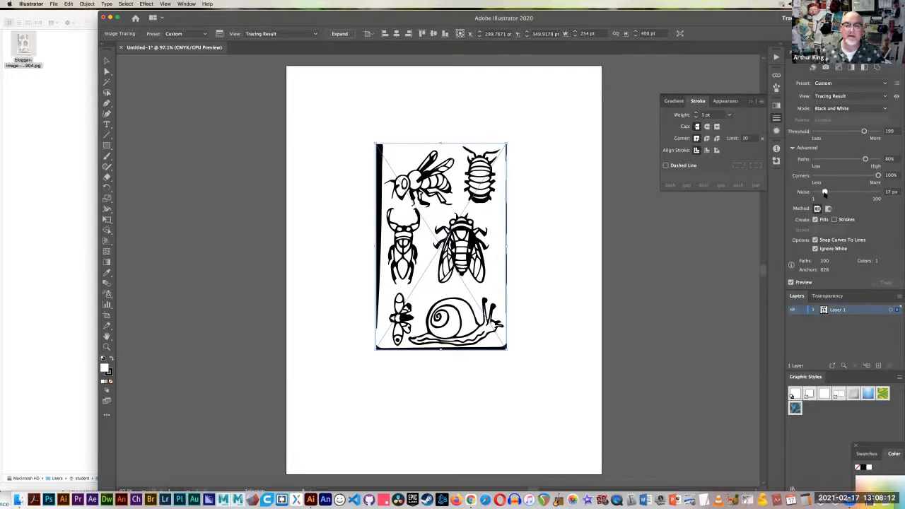
{"action": "left_click_drag", "start_coordinate": [824, 191], "coordinate": [814, 191]}
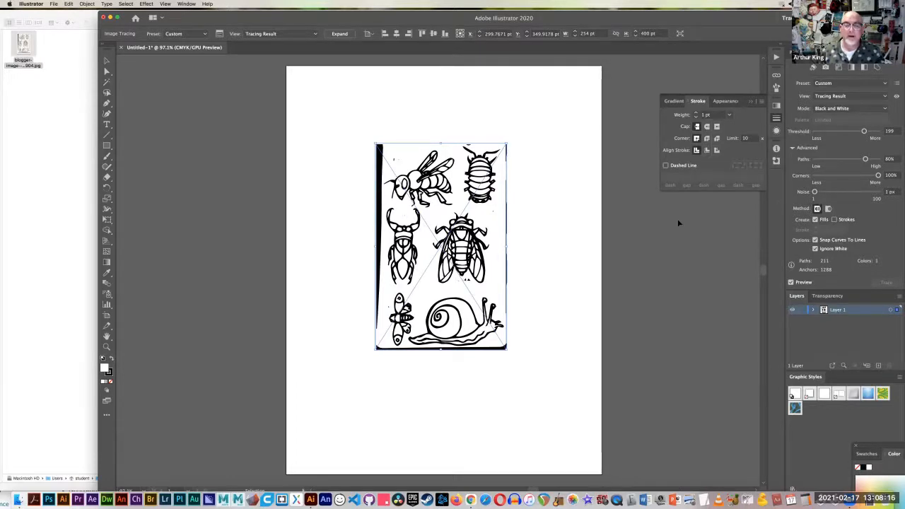
{"action": "mouse_move", "coordinate": [642, 216]}
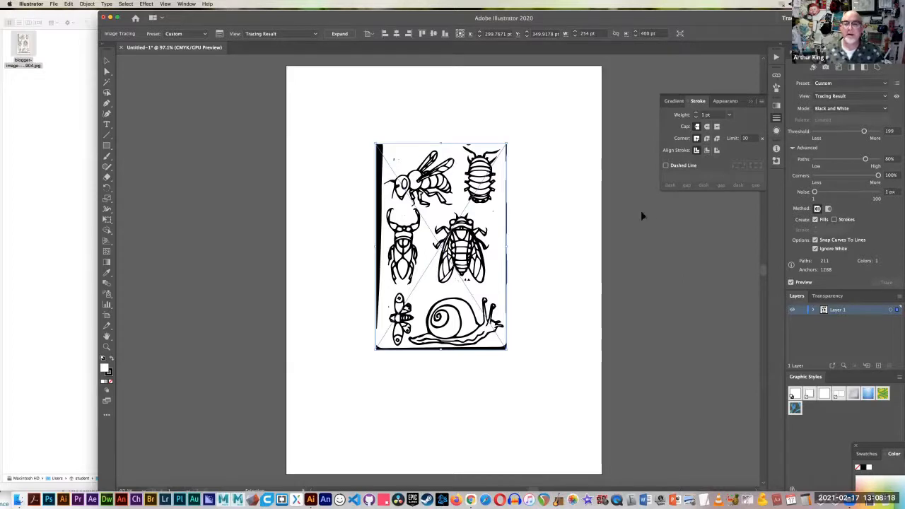
{"action": "mouse_move", "coordinate": [719, 258]}
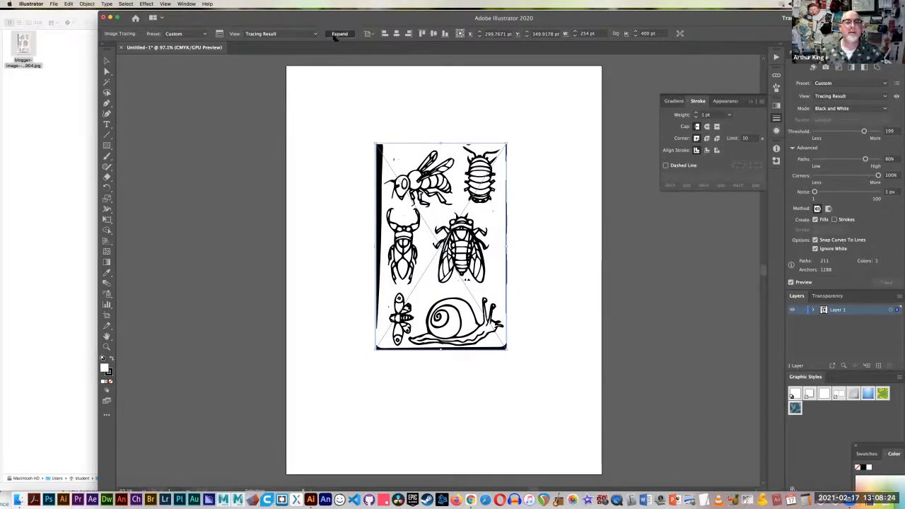
Step: Expand the trace into vector paths and delete the stray border lines around the snail
{"action": "left_click", "coordinate": [339, 33]}
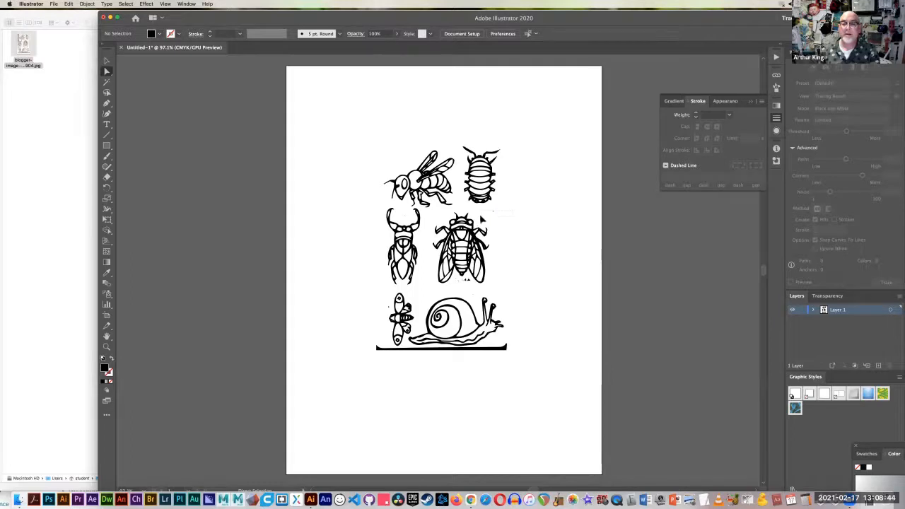
{"action": "mouse_move", "coordinate": [463, 283]}
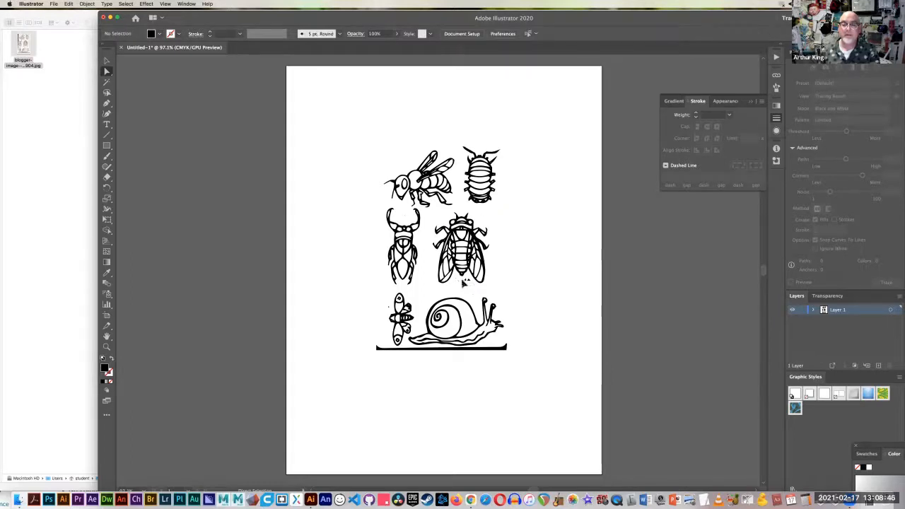
{"action": "mouse_move", "coordinate": [463, 289]}
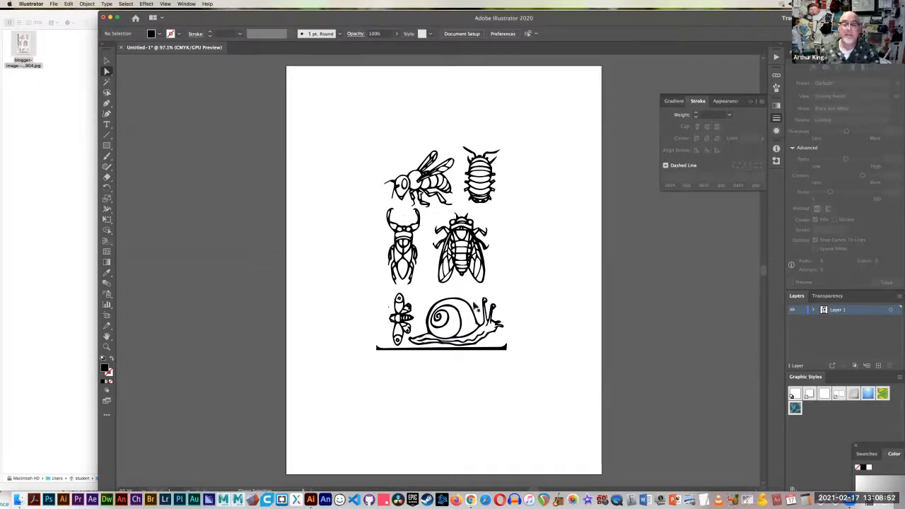
{"action": "left_click", "coordinate": [442, 315]}
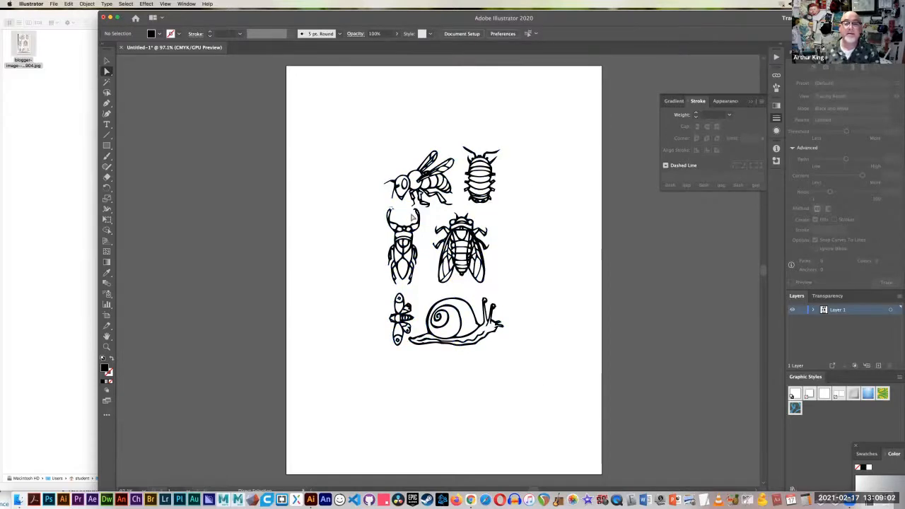
{"action": "left_click", "coordinate": [400, 216]}
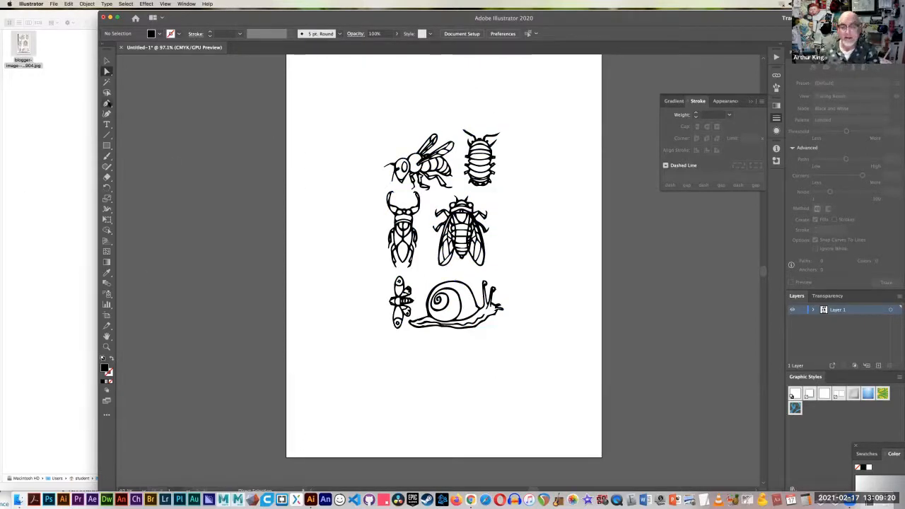
{"action": "mouse_move", "coordinate": [107, 104]}
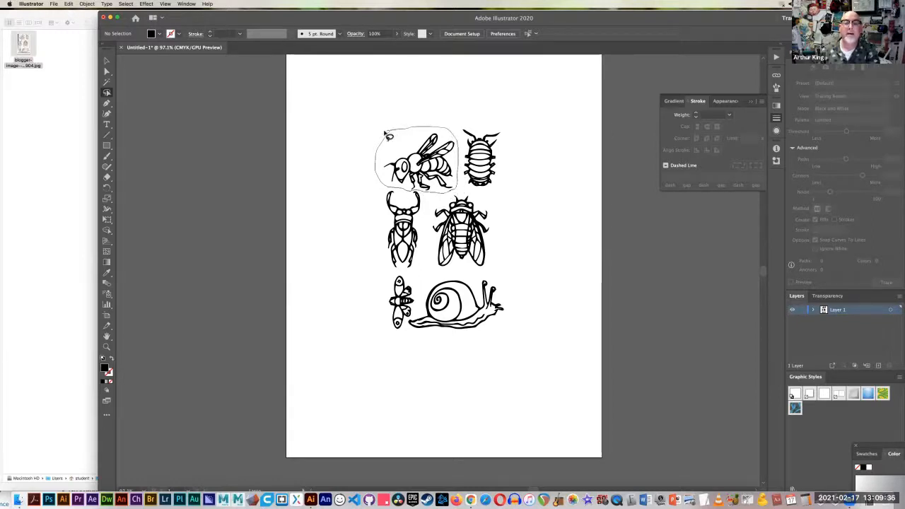
Step: Select the traced bee and drag the other insects and snail off the artboard's left
{"action": "left_click", "coordinate": [417, 159]}
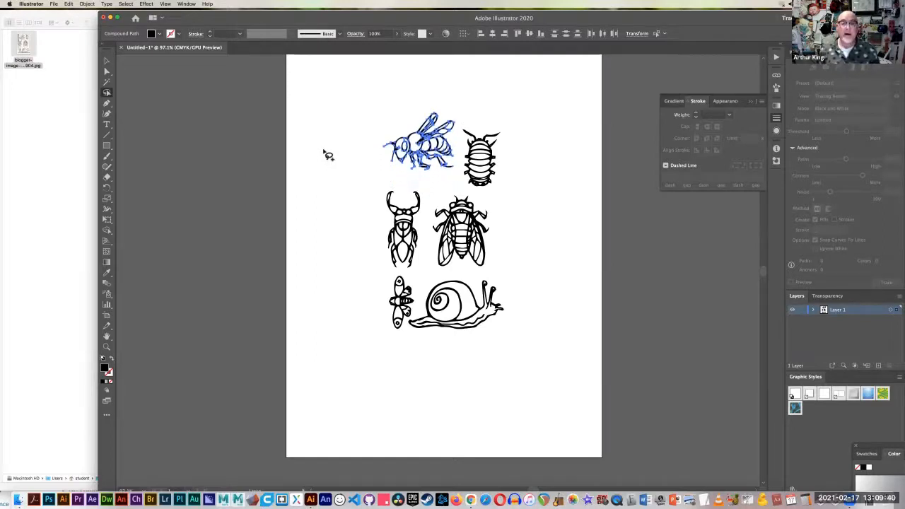
{"action": "left_click_drag", "start_coordinate": [420, 145], "coordinate": [382, 117]}
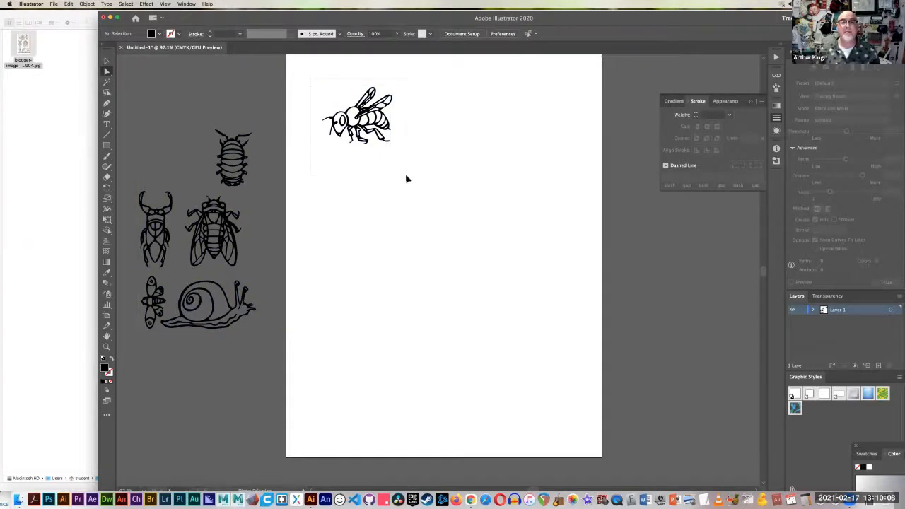
Step: Shift-drag the bee's corner handle outward to scale it up across the artboard
{"action": "left_click_drag", "start_coordinate": [358, 115], "coordinate": [463, 205]}
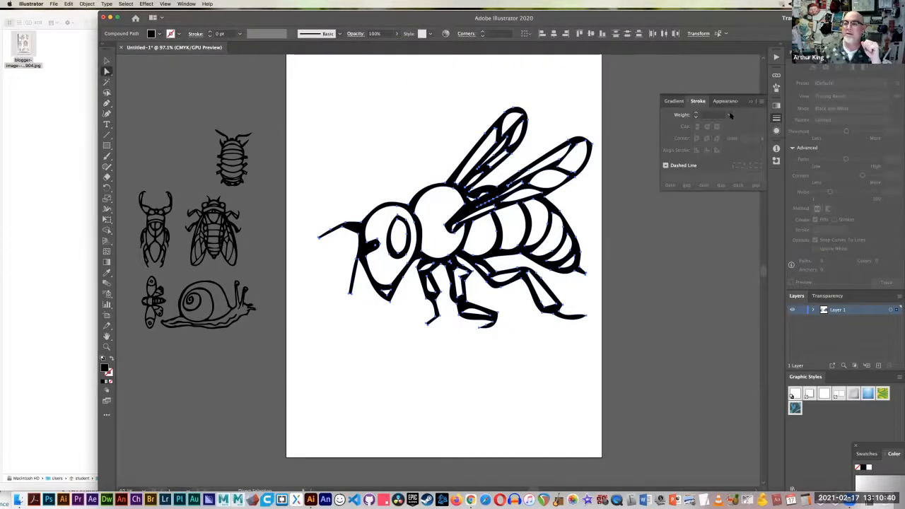
Step: Try 10 pt, 1 pt and 0.25 pt stroke weights on the bee, then set stroke to None
{"action": "left_click", "coordinate": [728, 114]}
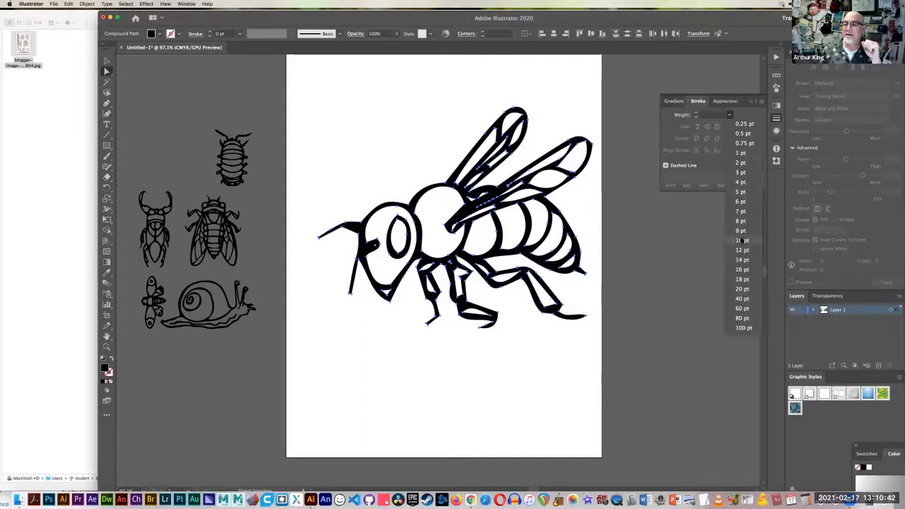
{"action": "left_click", "coordinate": [740, 240]}
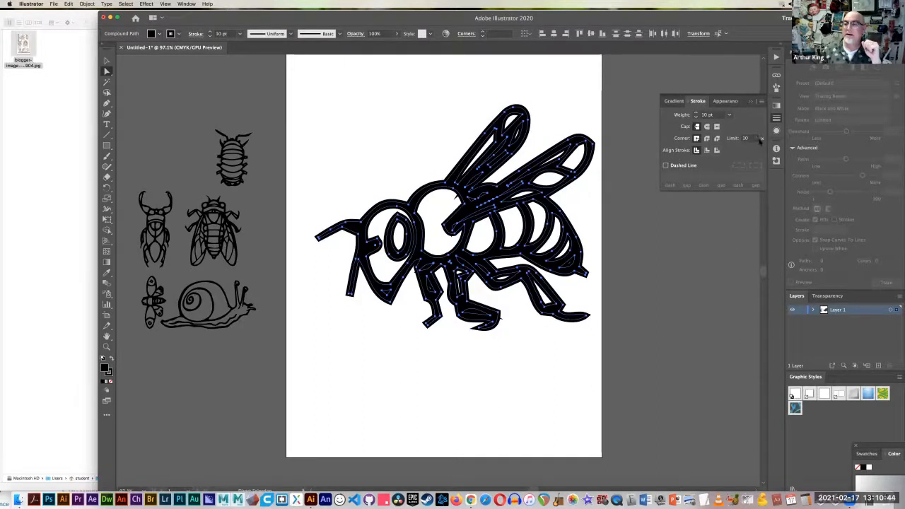
{"action": "left_click", "coordinate": [729, 114]}
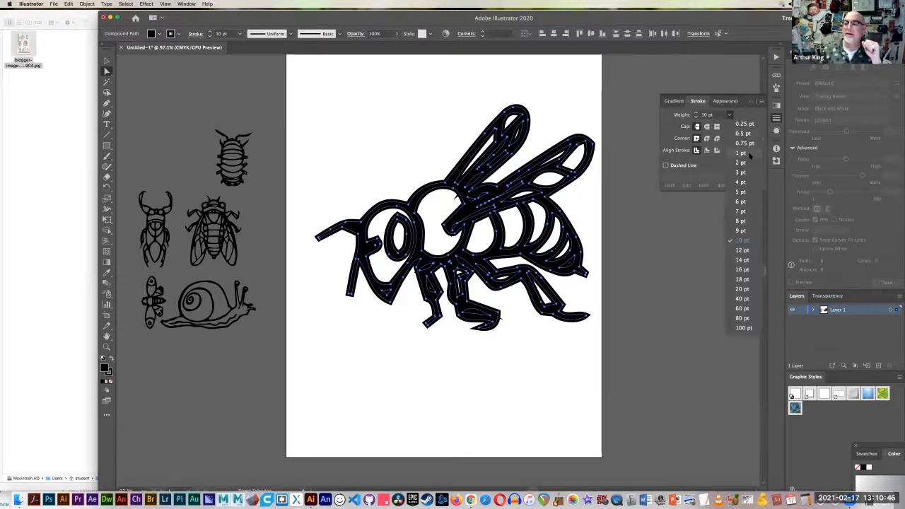
{"action": "left_click", "coordinate": [740, 153]}
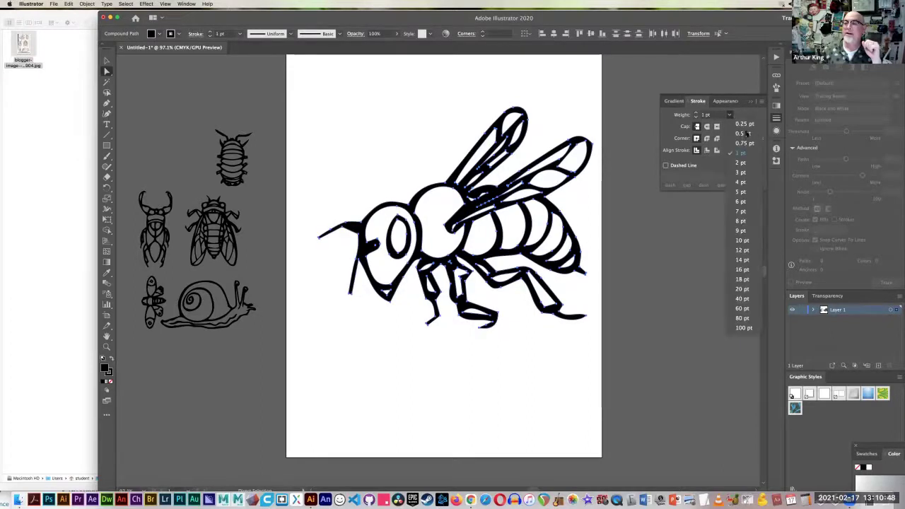
{"action": "left_click", "coordinate": [739, 133]}
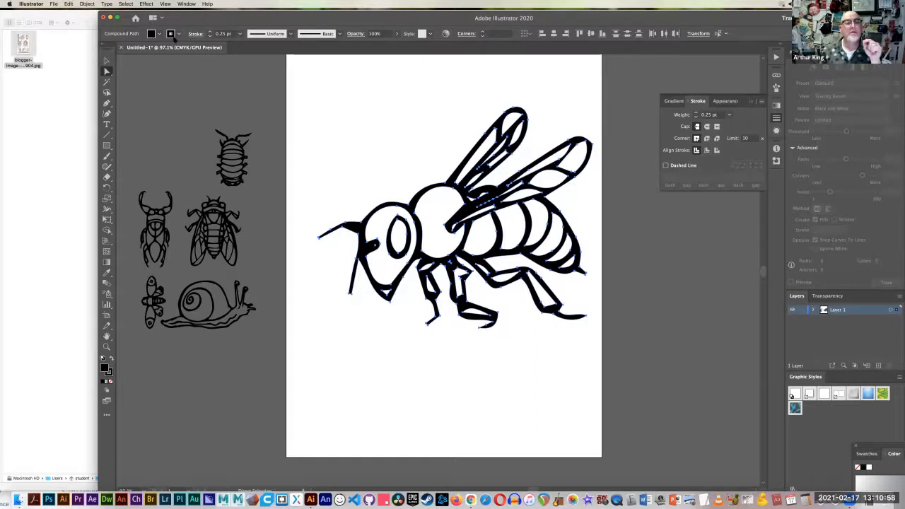
{"action": "left_click", "coordinate": [150, 33]}
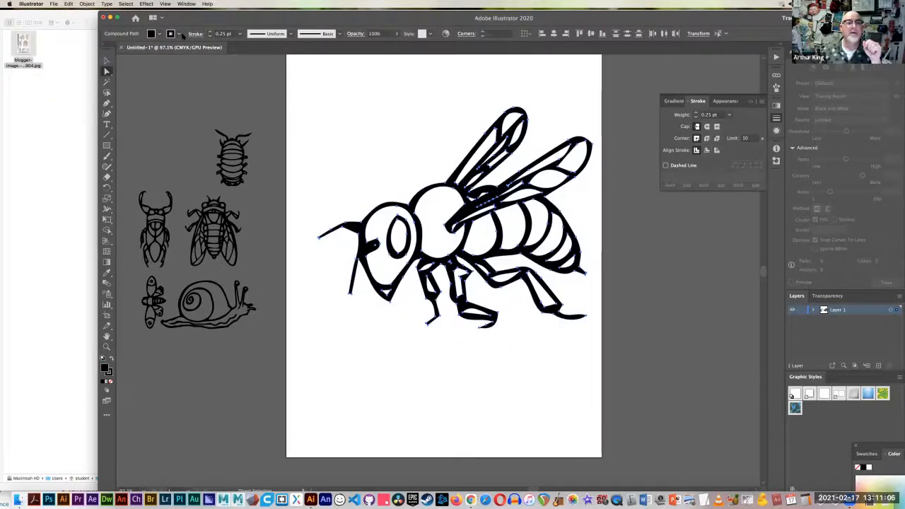
{"action": "left_click", "coordinate": [170, 33]}
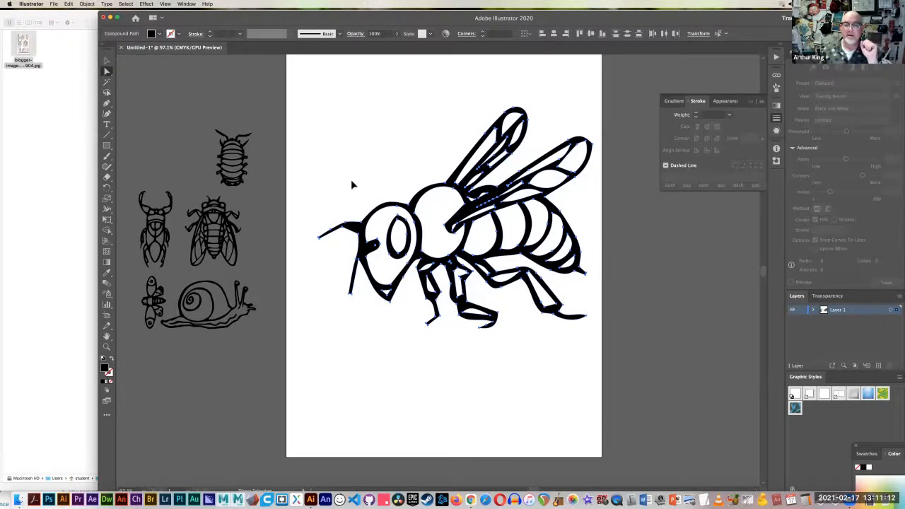
{"action": "mouse_move", "coordinate": [301, 115]}
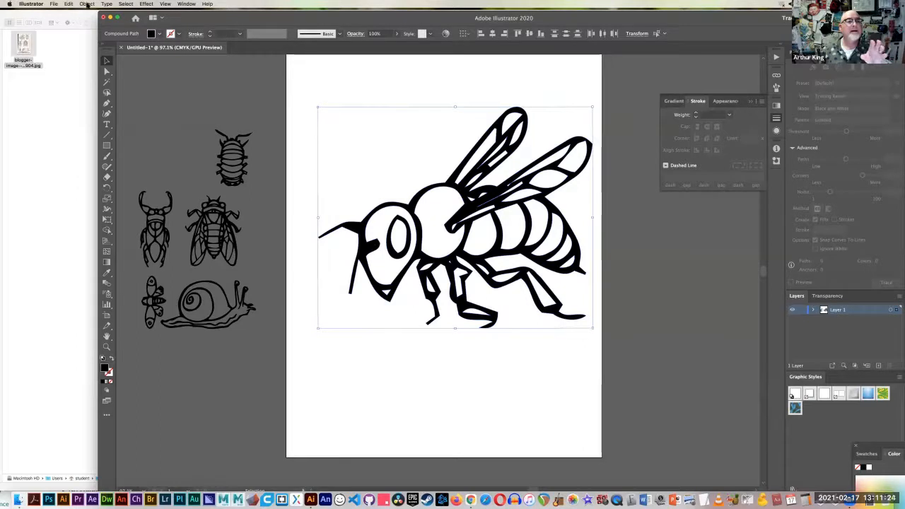
Step: Convert the selected bee with Object > Live Paint > Make
{"action": "left_click", "coordinate": [86, 5]}
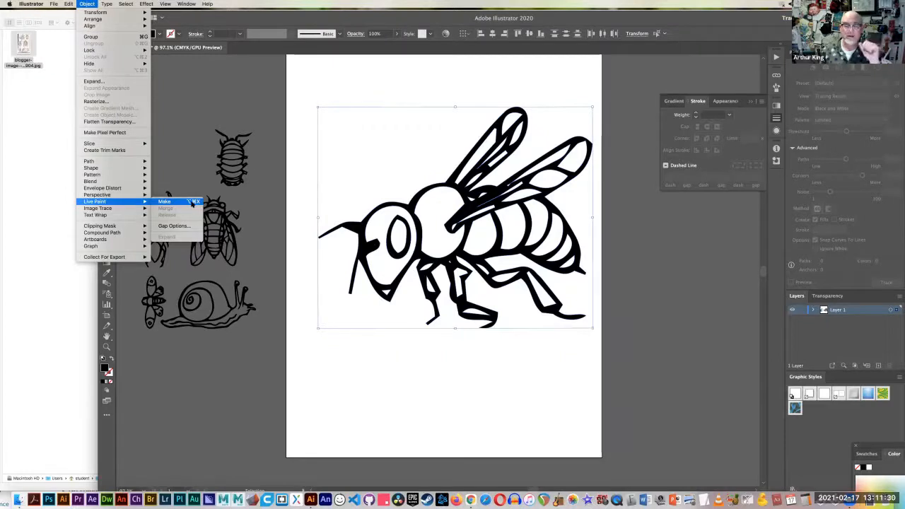
{"action": "left_click", "coordinate": [164, 201]}
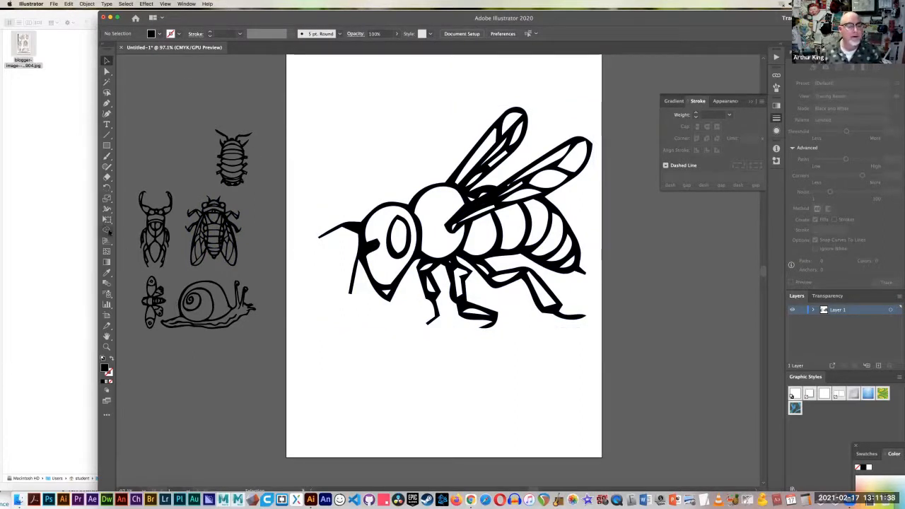
{"action": "mouse_move", "coordinate": [107, 230]}
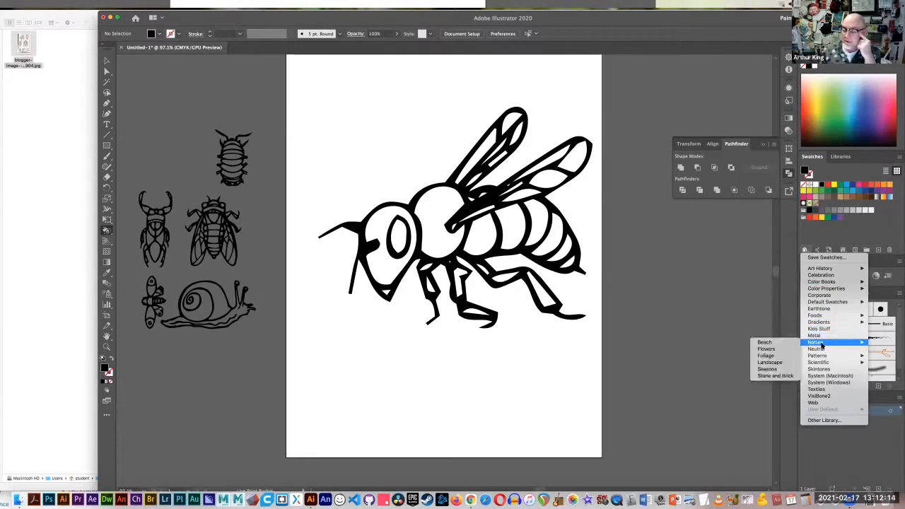
{"action": "mouse_move", "coordinate": [770, 362]}
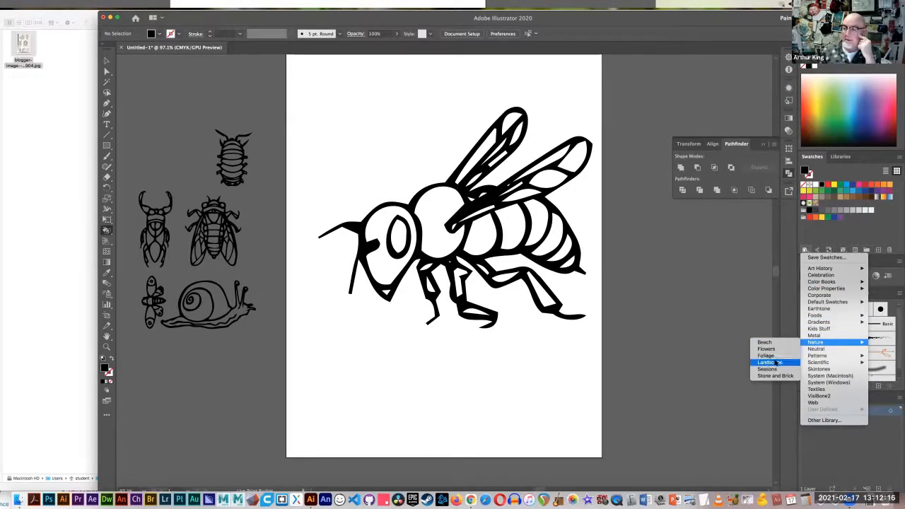
{"action": "mouse_move", "coordinate": [766, 356]}
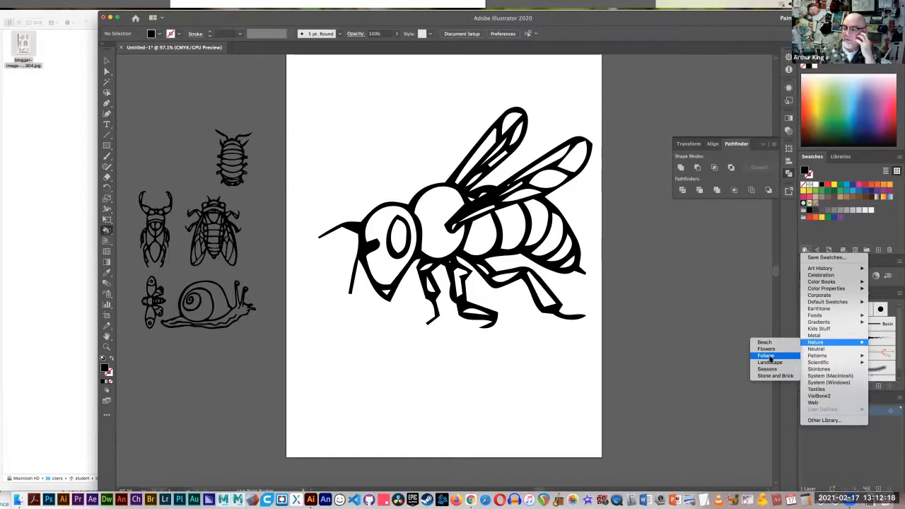
{"action": "mouse_move", "coordinate": [768, 369]}
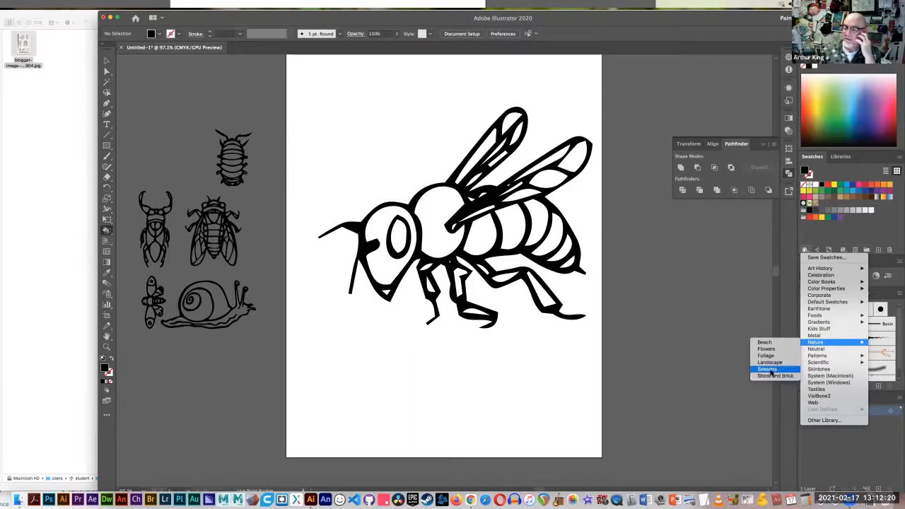
Step: Open the Nature > Seasons swatch library
{"action": "left_click", "coordinate": [769, 369]}
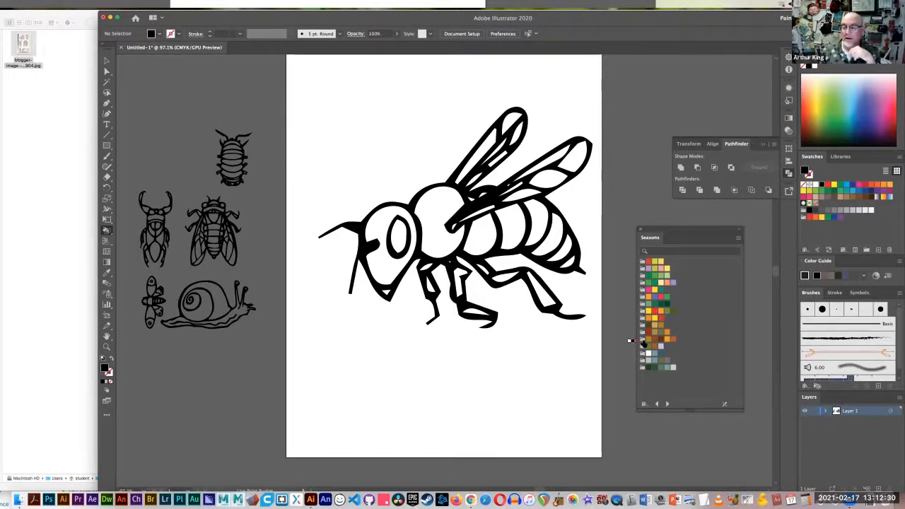
{"action": "mouse_move", "coordinate": [643, 343]}
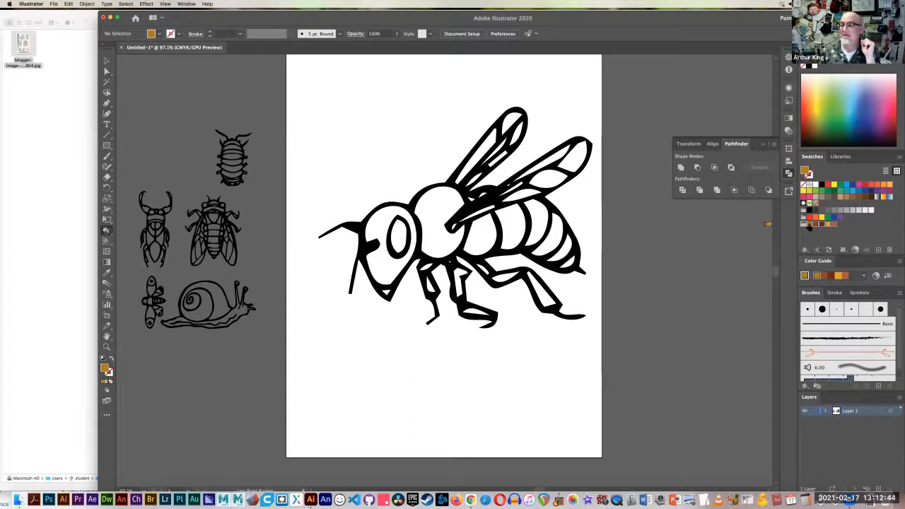
{"action": "mouse_move", "coordinate": [829, 225]}
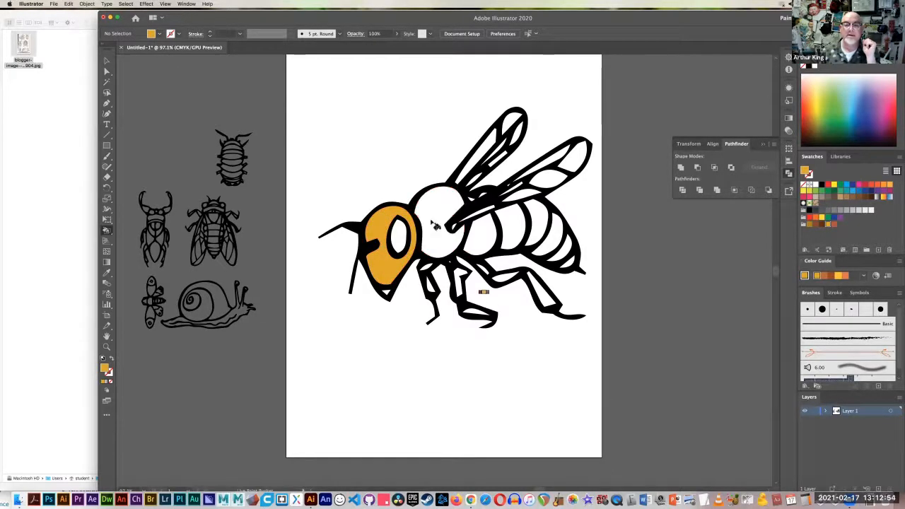
Step: Fill the first and alternate abdomen stripes and the abdomen tip golden
{"action": "left_click", "coordinate": [437, 227]}
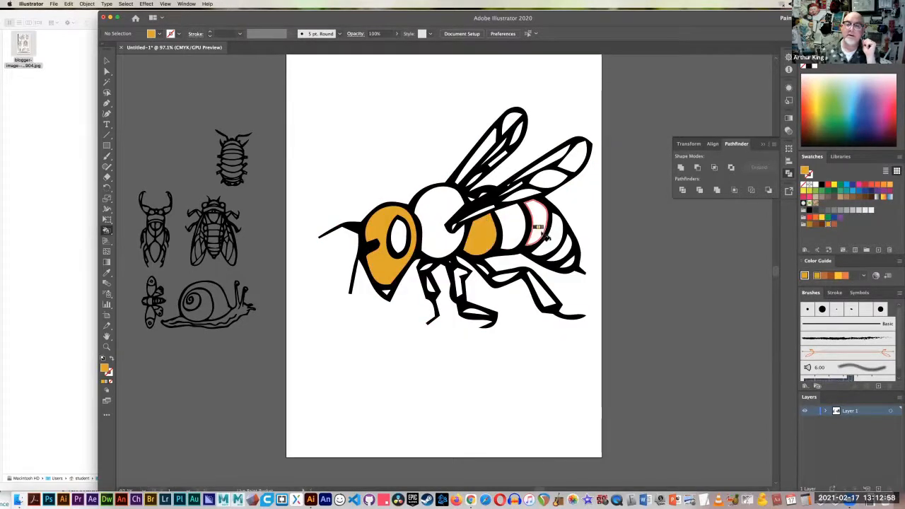
{"action": "left_click", "coordinate": [537, 226]}
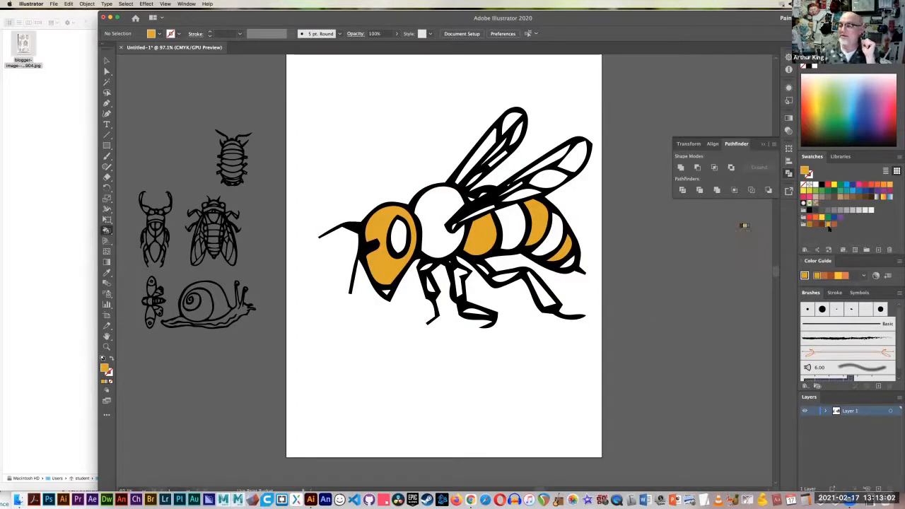
{"action": "mouse_move", "coordinate": [809, 225]}
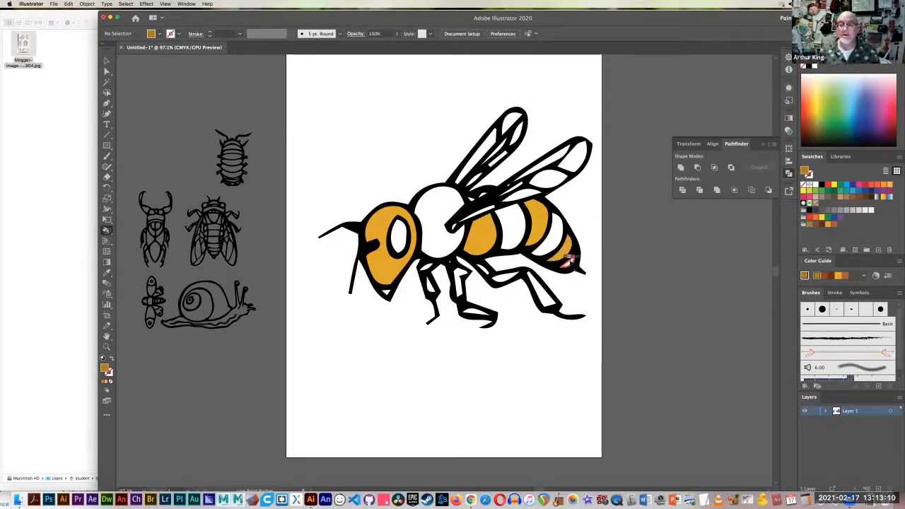
{"action": "left_click", "coordinate": [509, 223]}
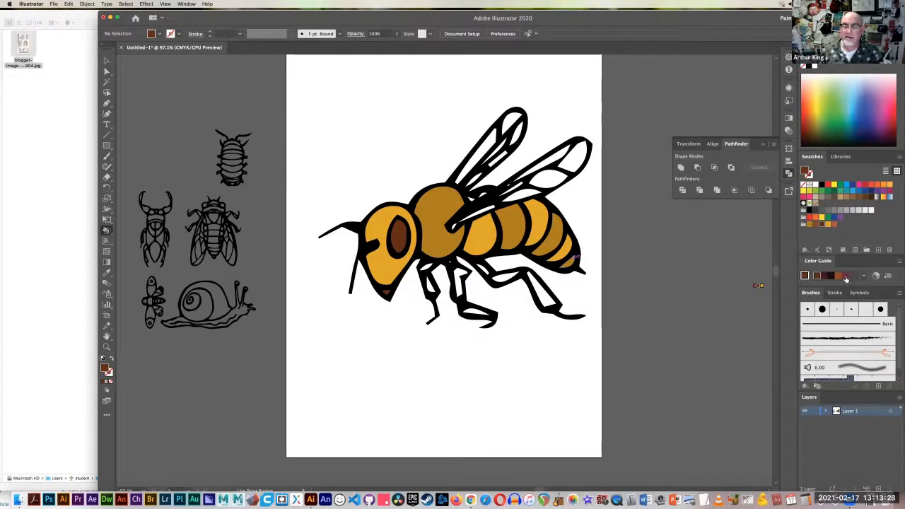
{"action": "mouse_move", "coordinate": [863, 275]}
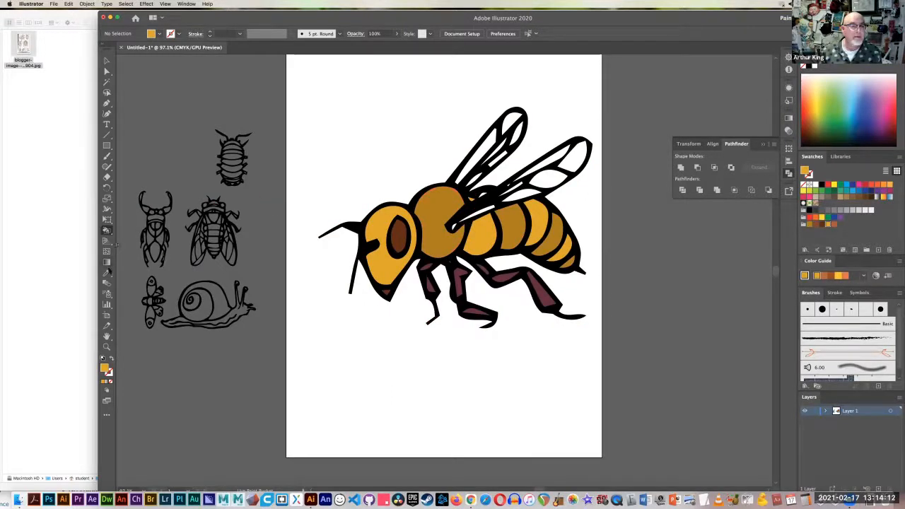
{"action": "mouse_move", "coordinate": [341, 216]}
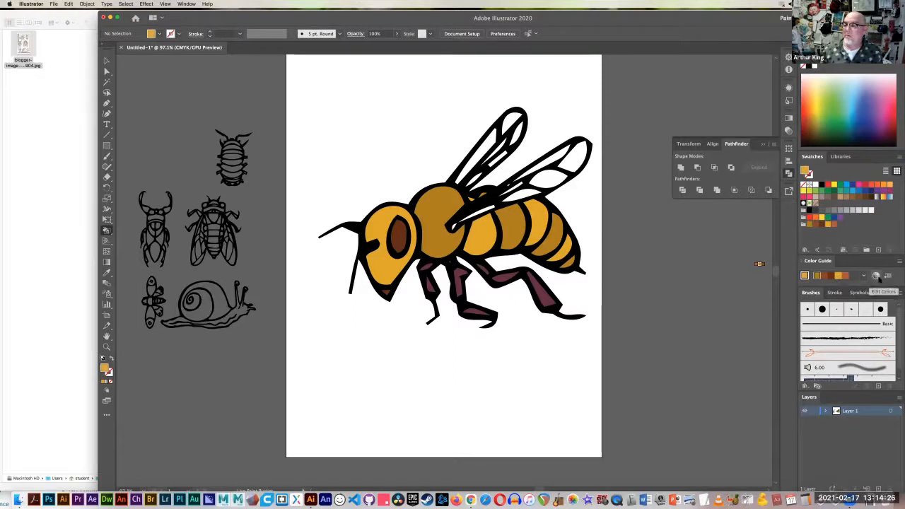
Step: Lighten the golden colour into a pale tan in Edit Colors and save it to the group
{"action": "left_click", "coordinate": [874, 275]}
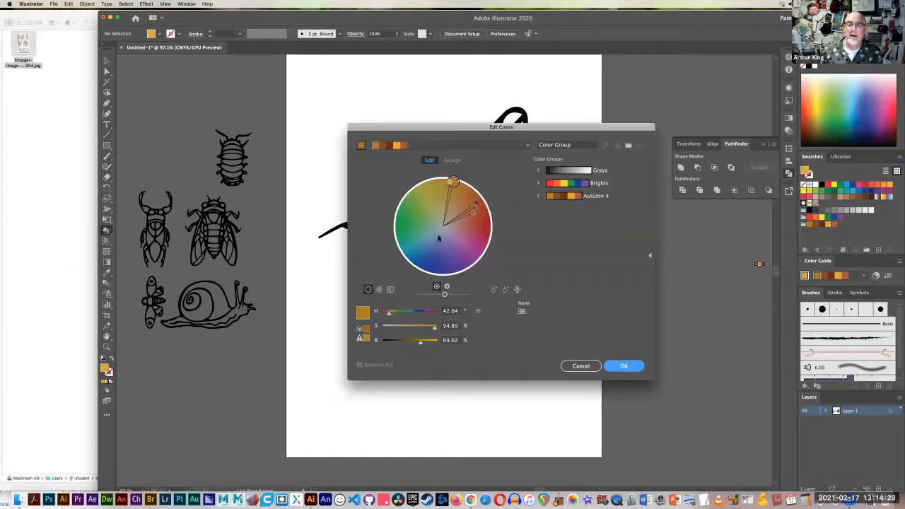
{"action": "mouse_move", "coordinate": [386, 190]}
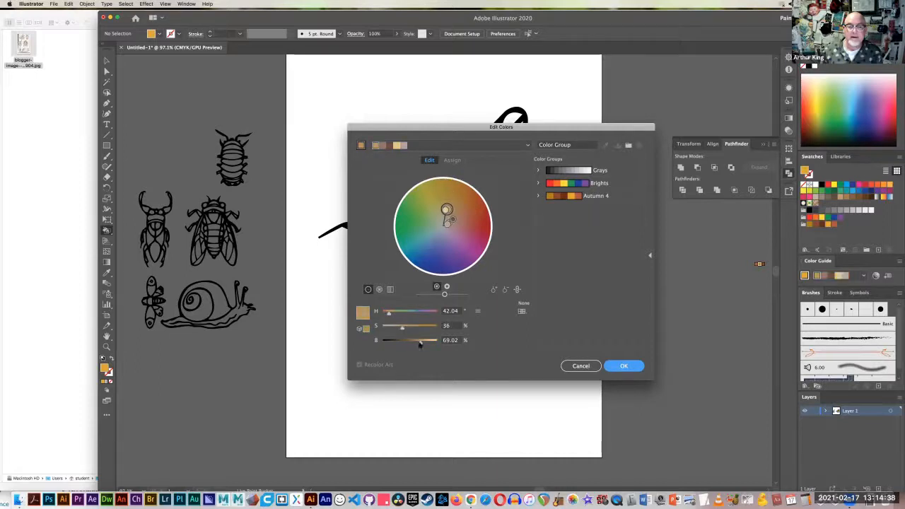
{"action": "left_click_drag", "start_coordinate": [420, 340], "coordinate": [427, 340]}
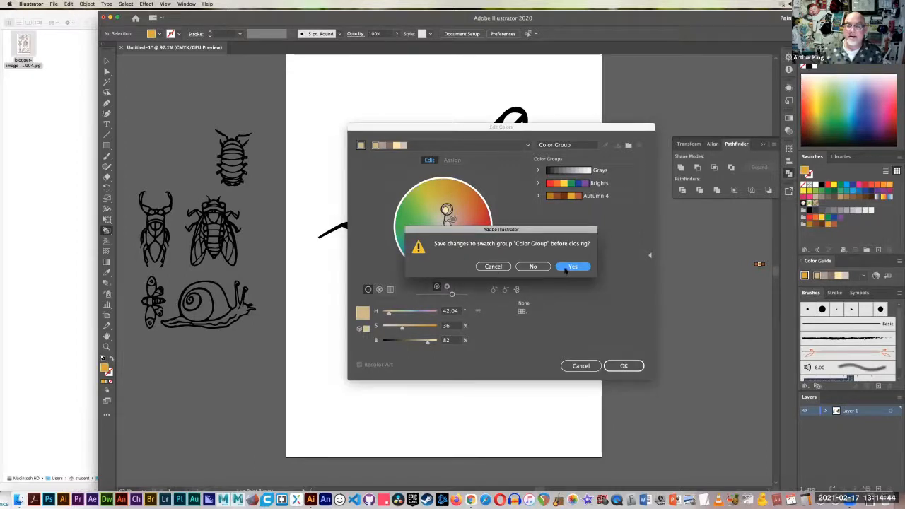
{"action": "left_click", "coordinate": [572, 267]}
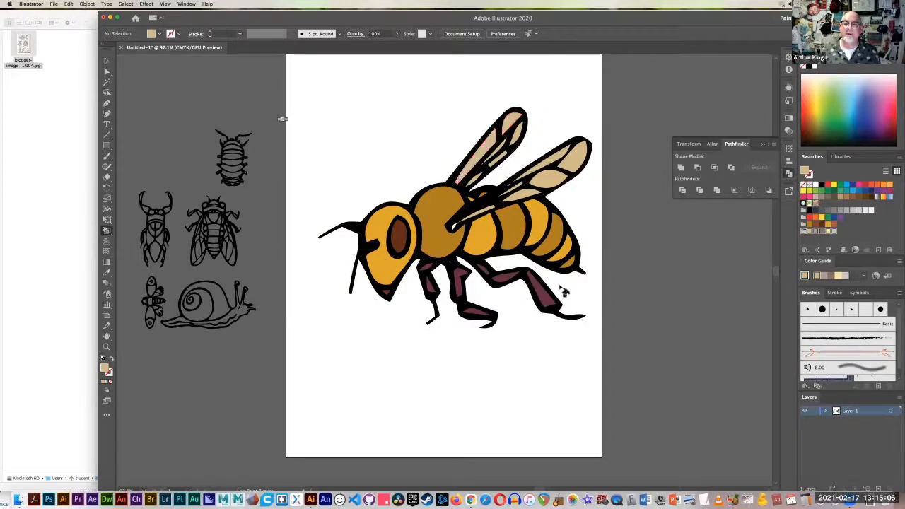
{"action": "mouse_move", "coordinate": [298, 157]}
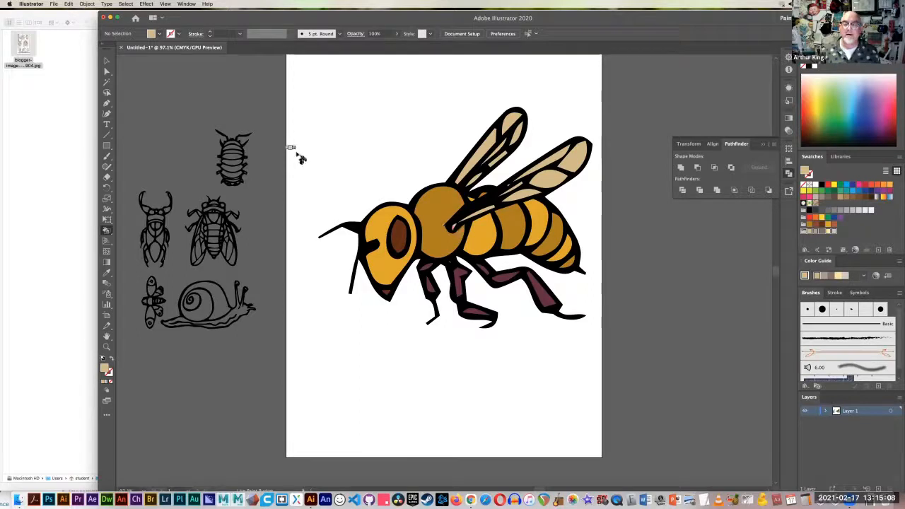
{"action": "mouse_move", "coordinate": [396, 168]}
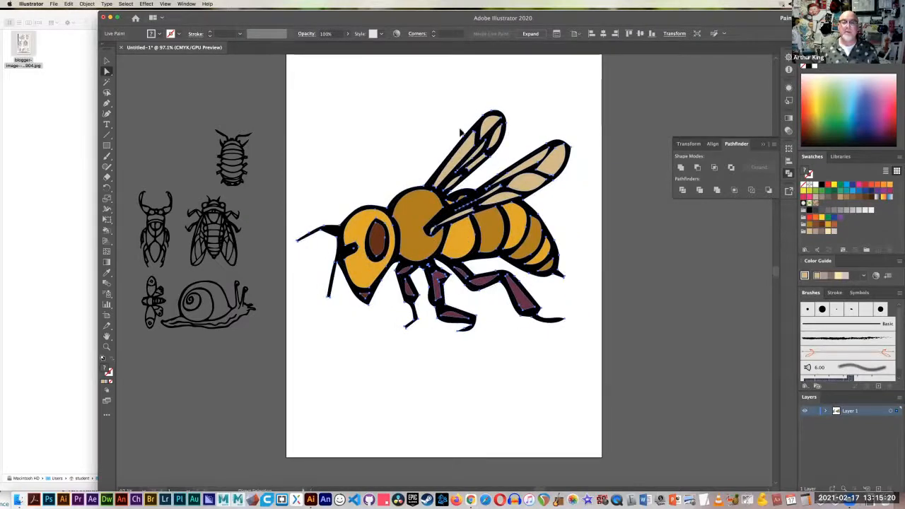
Step: Deselect the repositioned bee artwork
{"action": "left_click", "coordinate": [391, 117]}
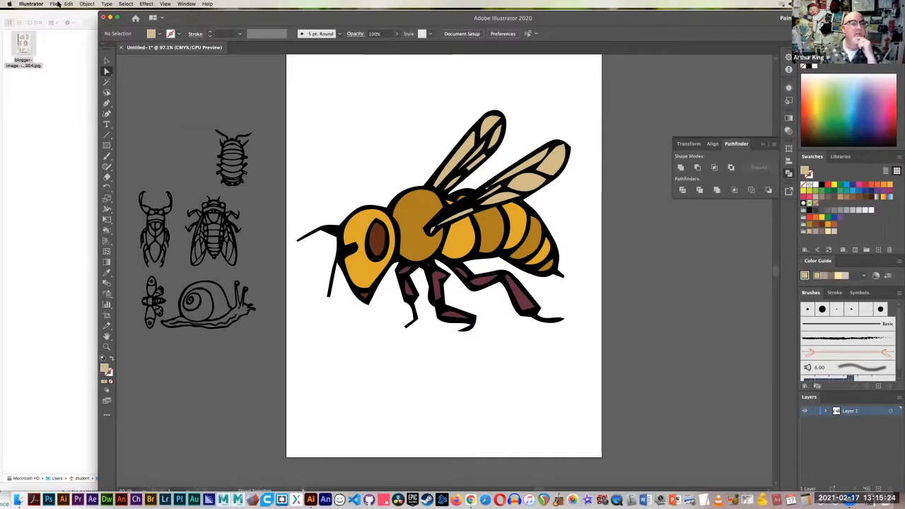
Step: Export the artwork as PNG named hornet into folder A
{"action": "left_click", "coordinate": [55, 3]}
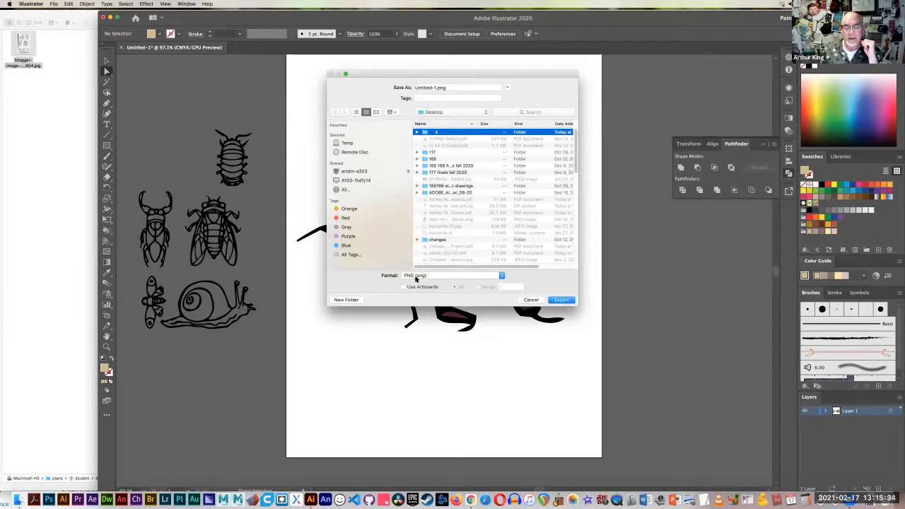
{"action": "mouse_move", "coordinate": [404, 288]}
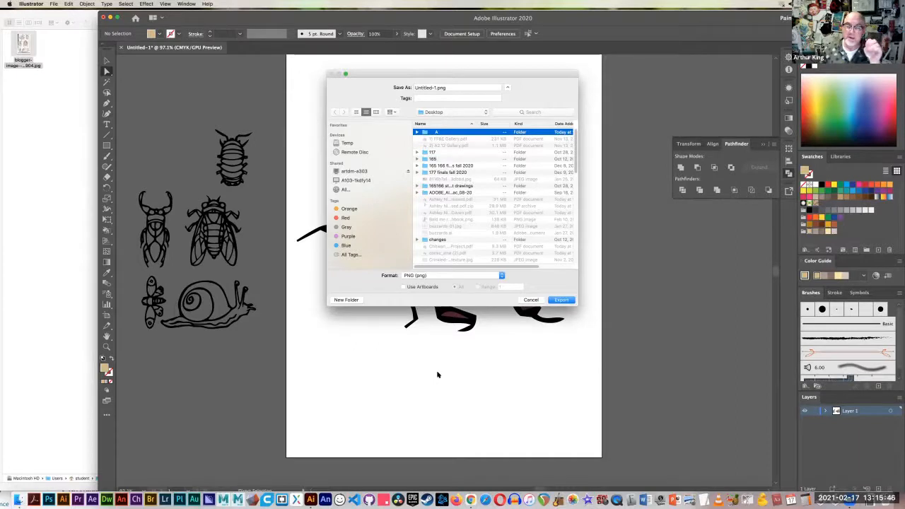
{"action": "mouse_move", "coordinate": [497, 333]}
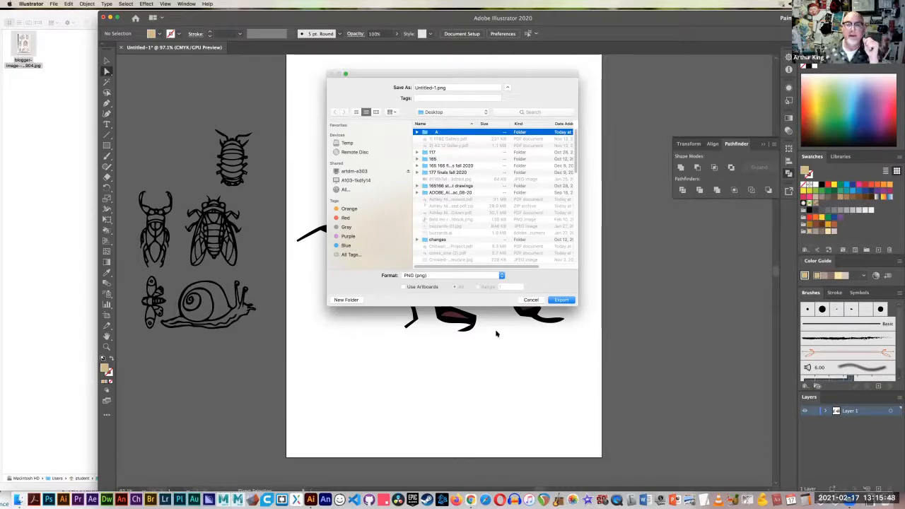
{"action": "left_click", "coordinate": [435, 87]}
{"action": "type", "text": "hornet"}
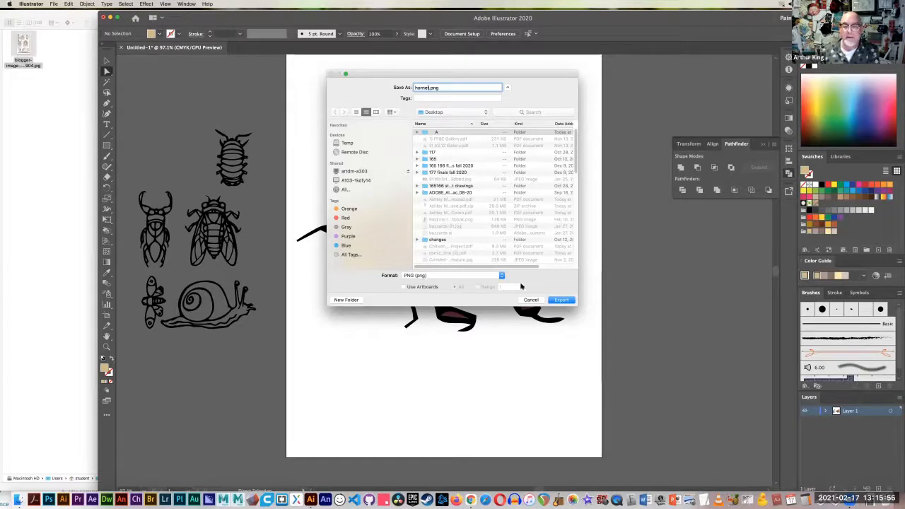
{"action": "left_click", "coordinate": [561, 300]}
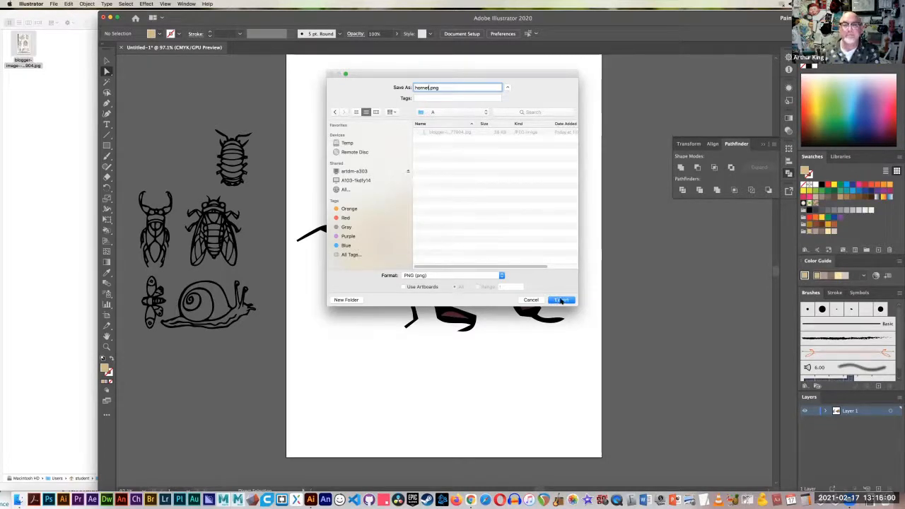
{"action": "left_click", "coordinate": [561, 299]}
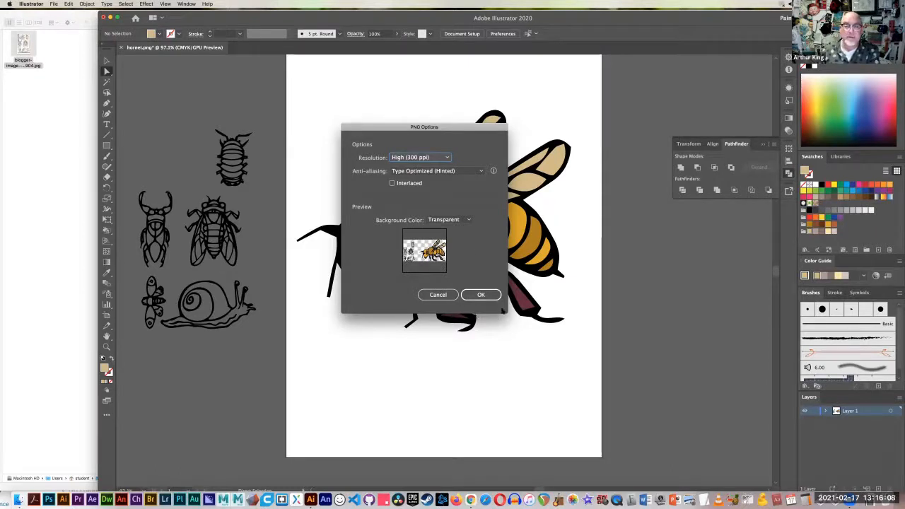
Step: Preview white and black backgrounds, then confirm the PNG export with a transparent background
{"action": "left_click", "coordinate": [466, 219]}
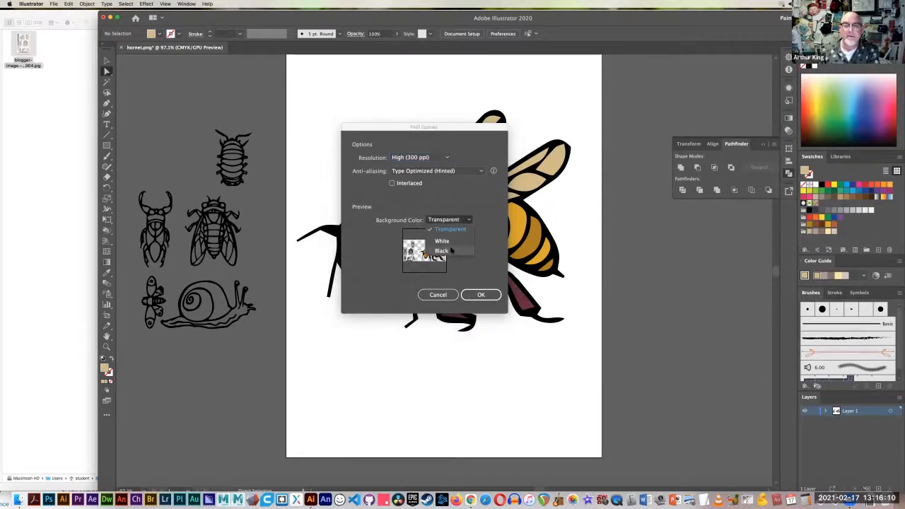
{"action": "left_click", "coordinate": [441, 240]}
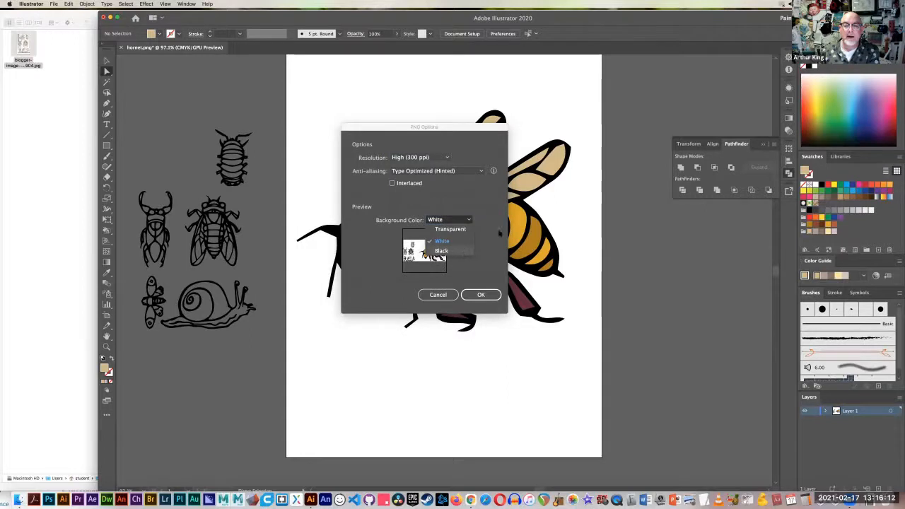
{"action": "left_click", "coordinate": [441, 251]}
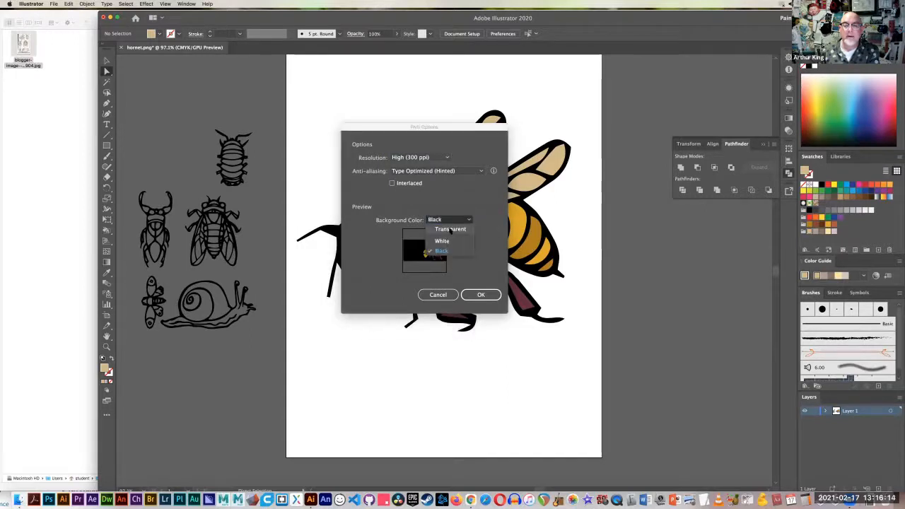
{"action": "left_click", "coordinate": [451, 229]}
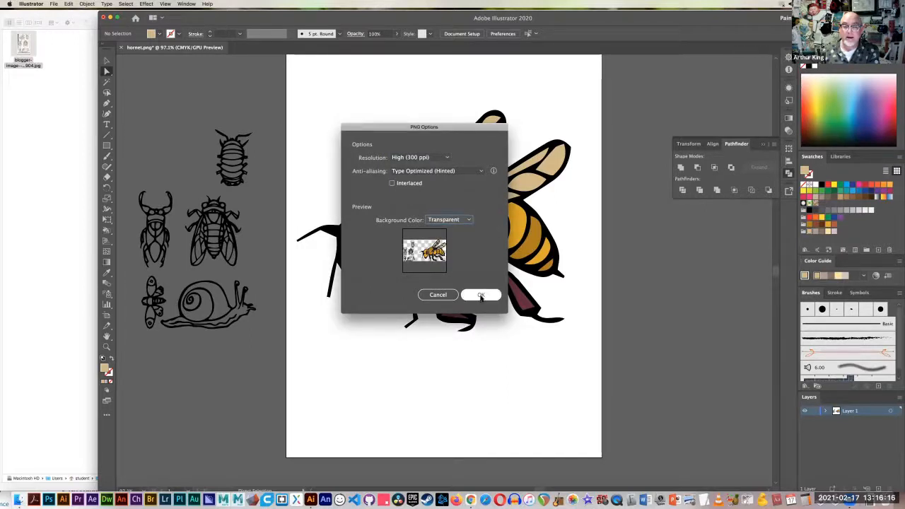
{"action": "left_click", "coordinate": [480, 295]}
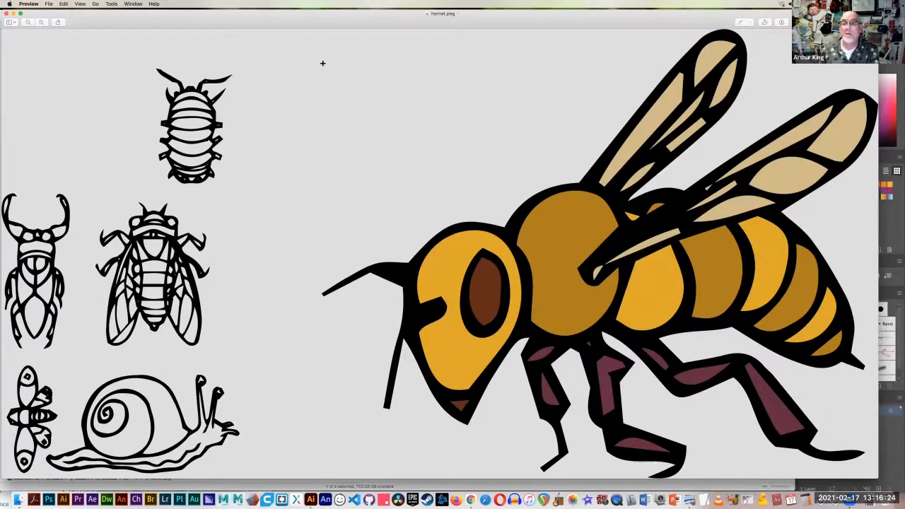
{"action": "mouse_move", "coordinate": [307, 28]}
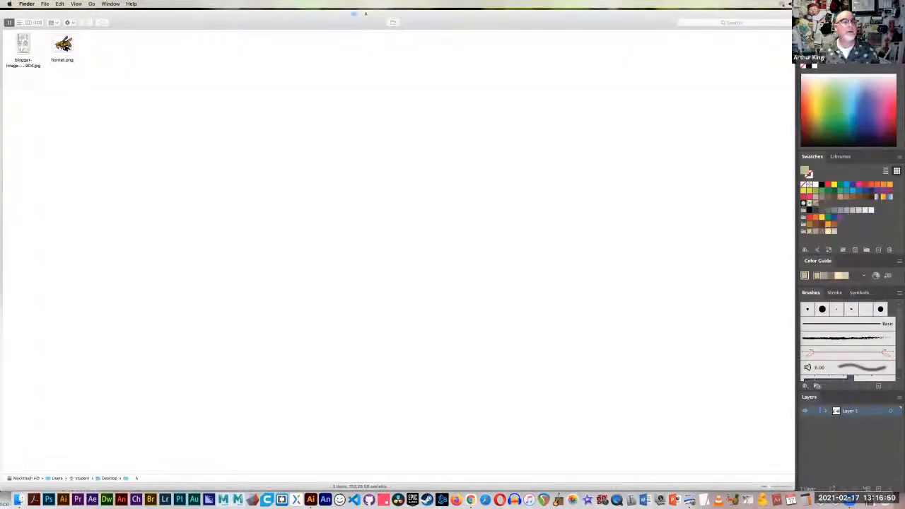
Step: Reopen the cropped hornet.png from the A folder
{"action": "double_click", "coordinate": [63, 44]}
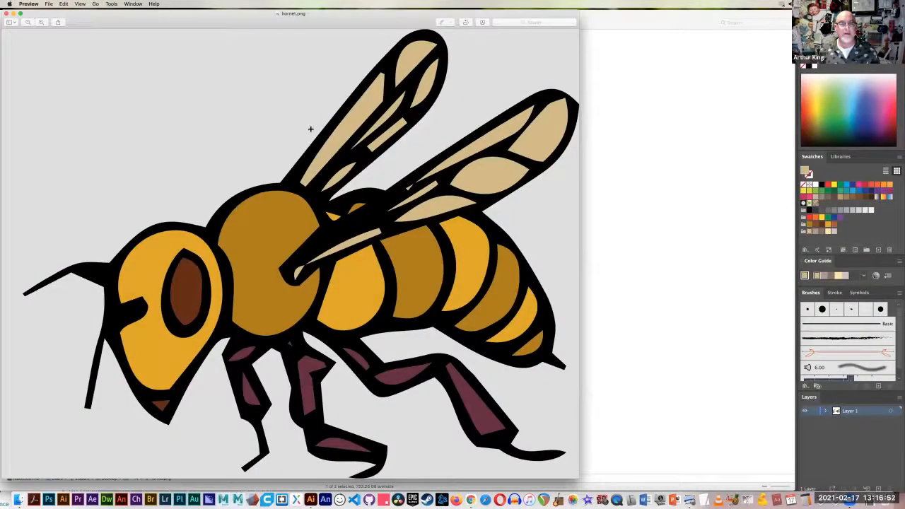